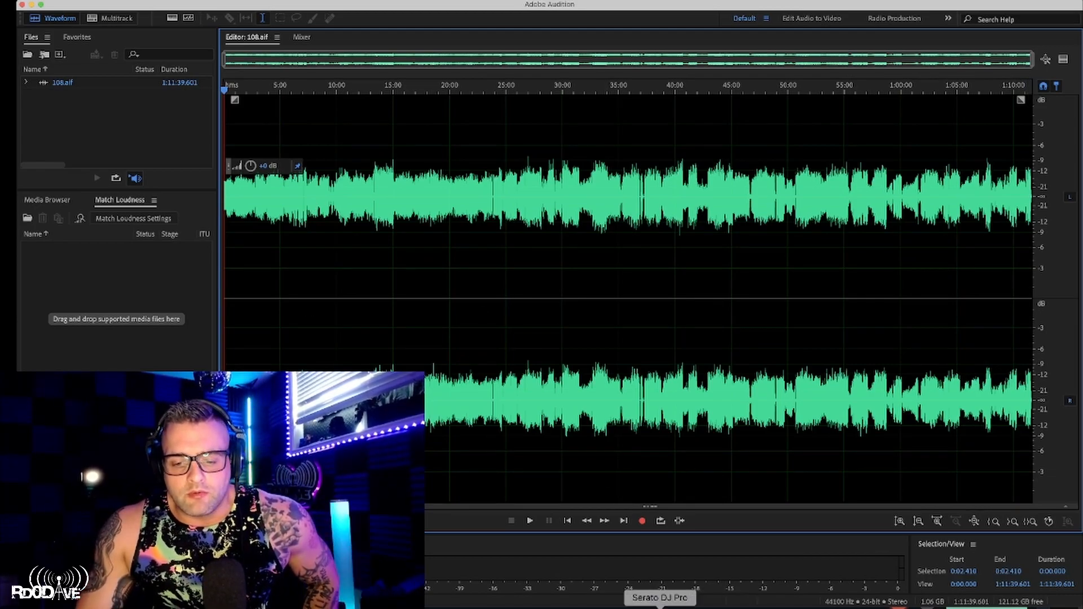
Audition the mix in Serato DJ Pro around 6:25–6:32 before setting up the session
{"action": "left_click", "coordinate": [660, 598]}
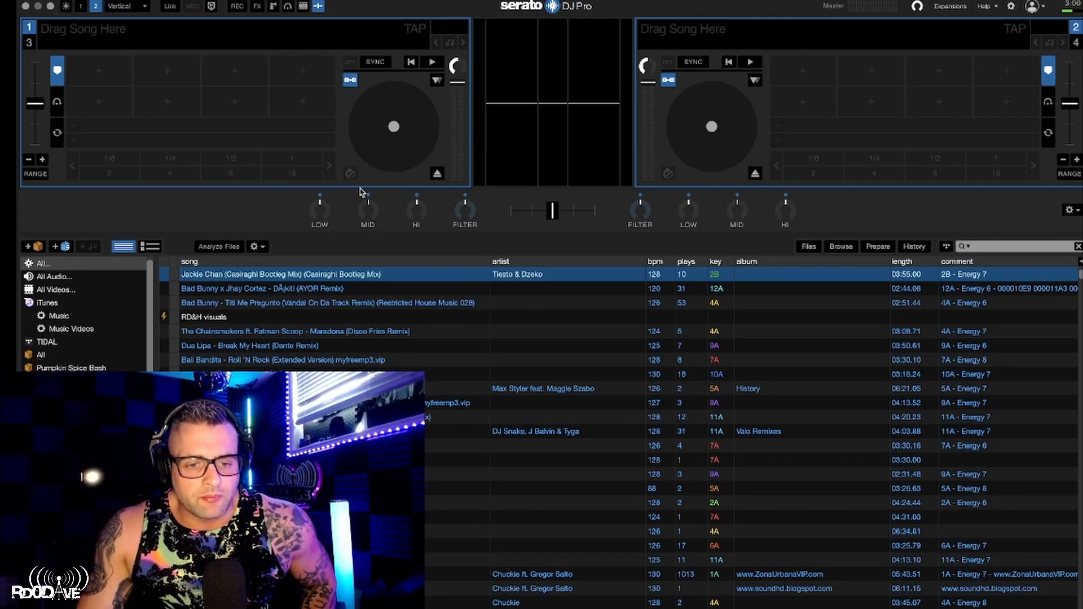
{"action": "mouse_move", "coordinate": [427, 204]}
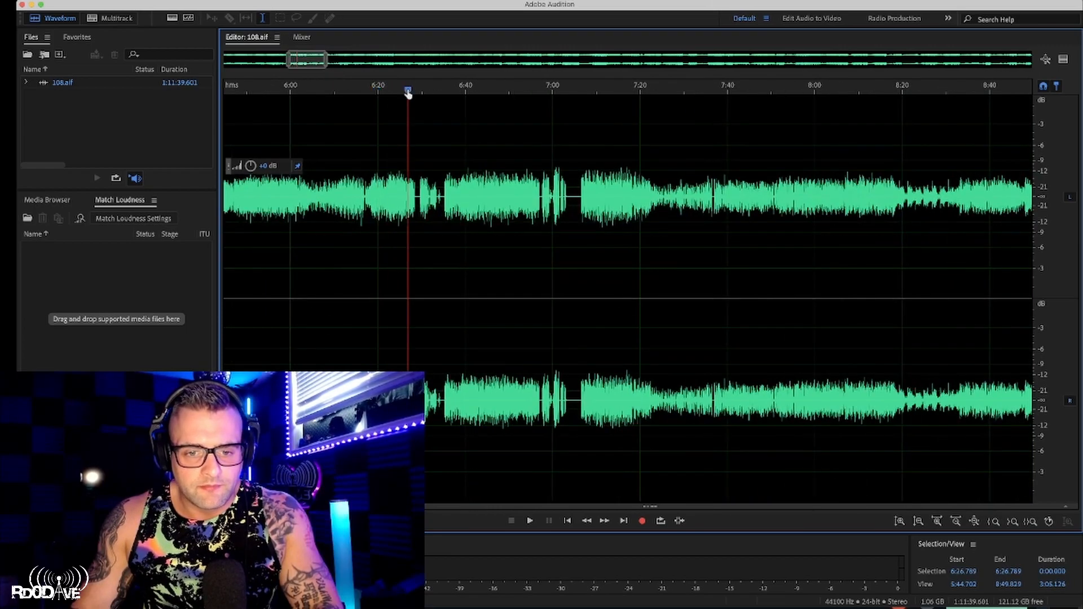
{"action": "left_click", "coordinate": [529, 521]}
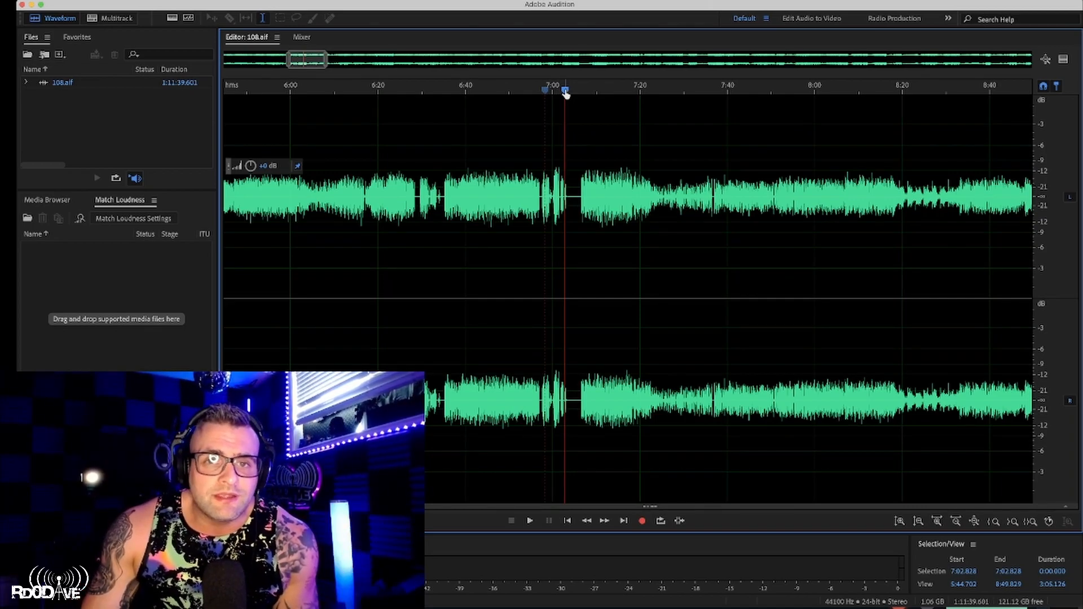
{"action": "right_click", "coordinate": [566, 91]}
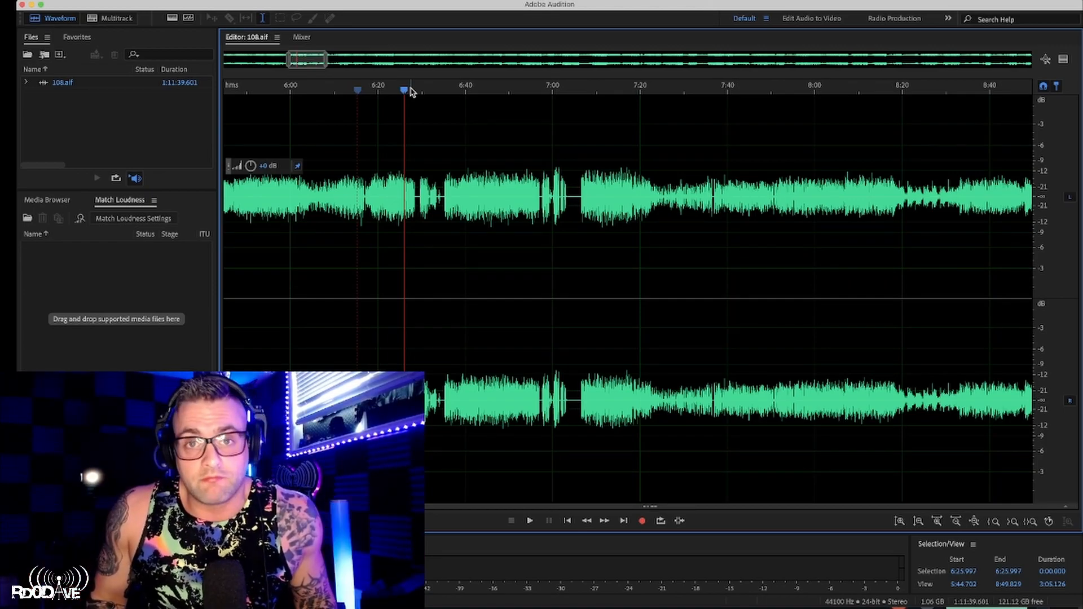
{"action": "left_click", "coordinate": [529, 520]}
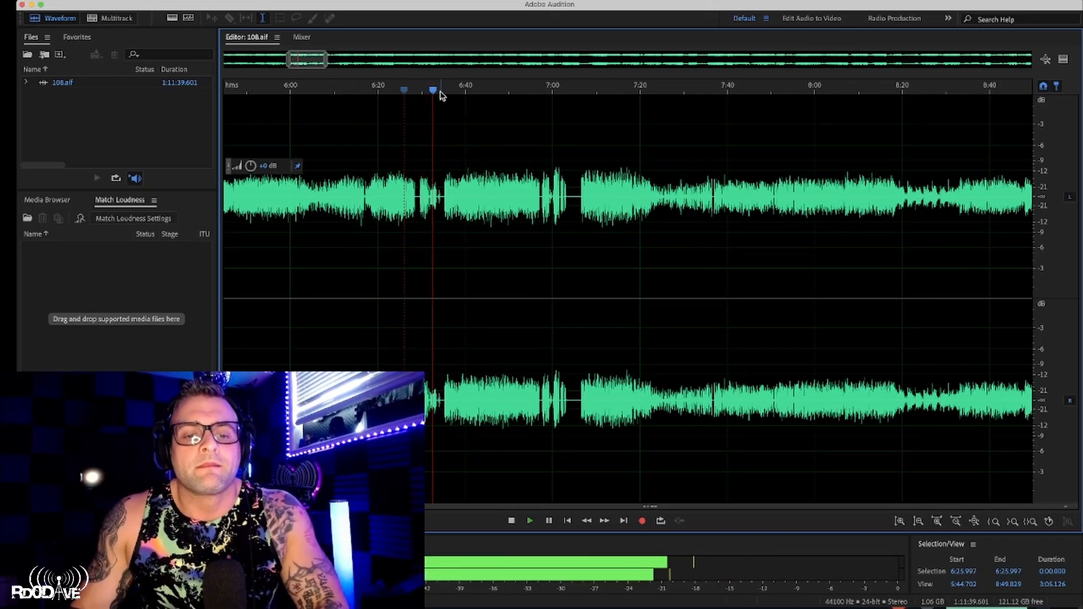
{"action": "left_click", "coordinate": [442, 90]}
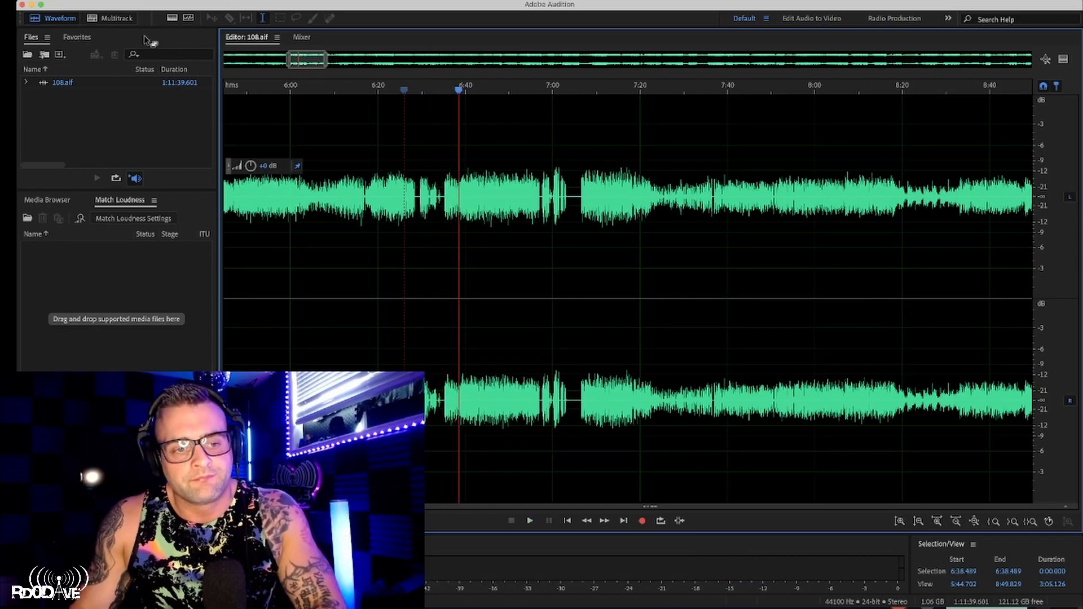
{"action": "mouse_move", "coordinate": [117, 17]}
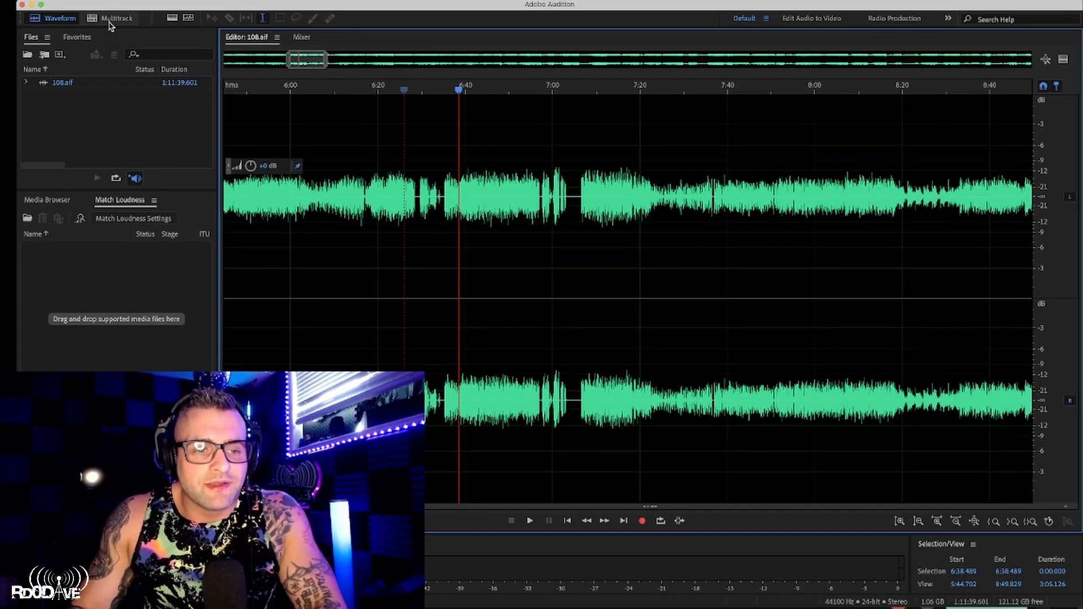
{"action": "mouse_move", "coordinate": [589, 265]}
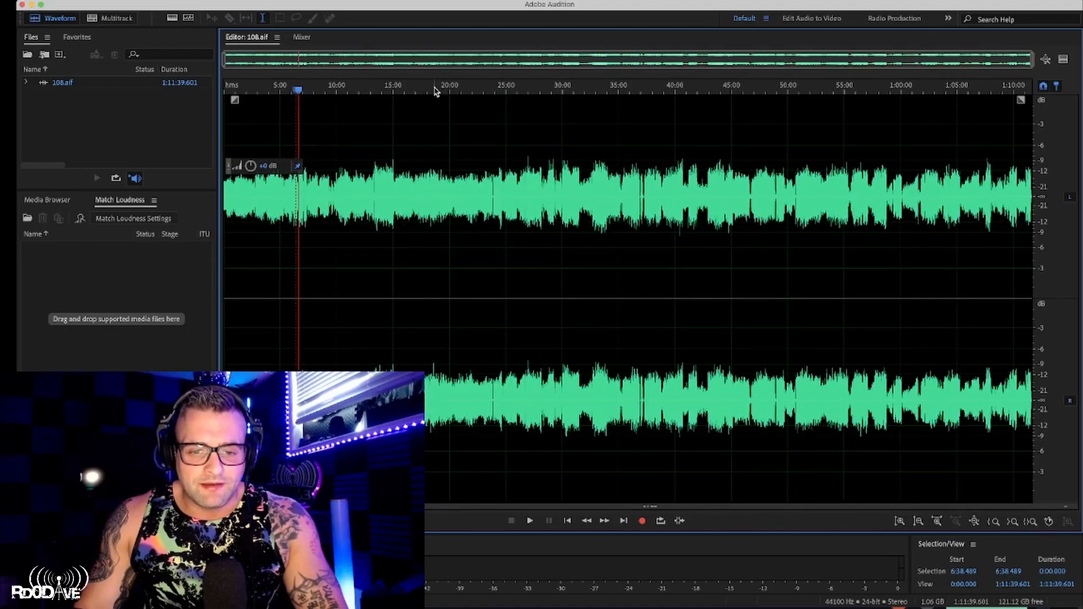
Create Untitled Session 21 as a new stereo multitrack session at 44100 Hz with default settings
{"action": "left_click", "coordinate": [110, 16]}
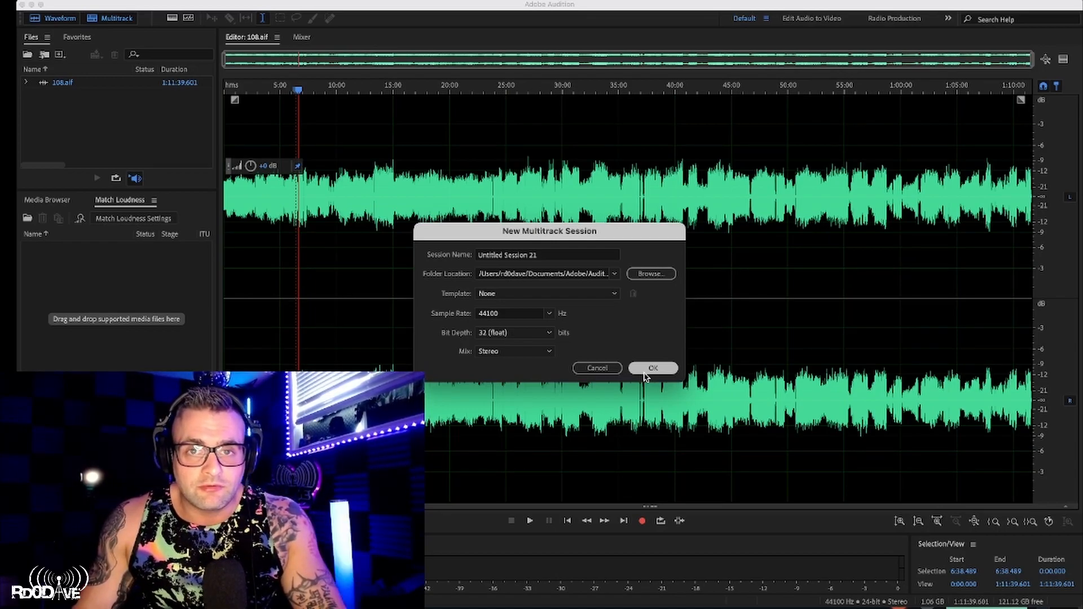
{"action": "left_click", "coordinate": [651, 368]}
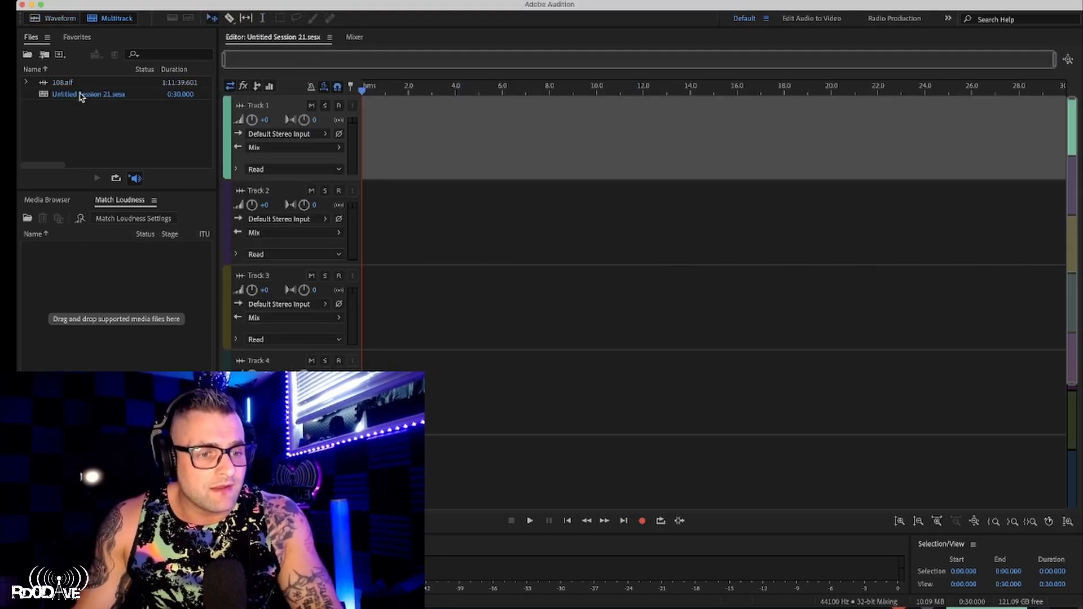
{"action": "left_click", "coordinate": [62, 81]}
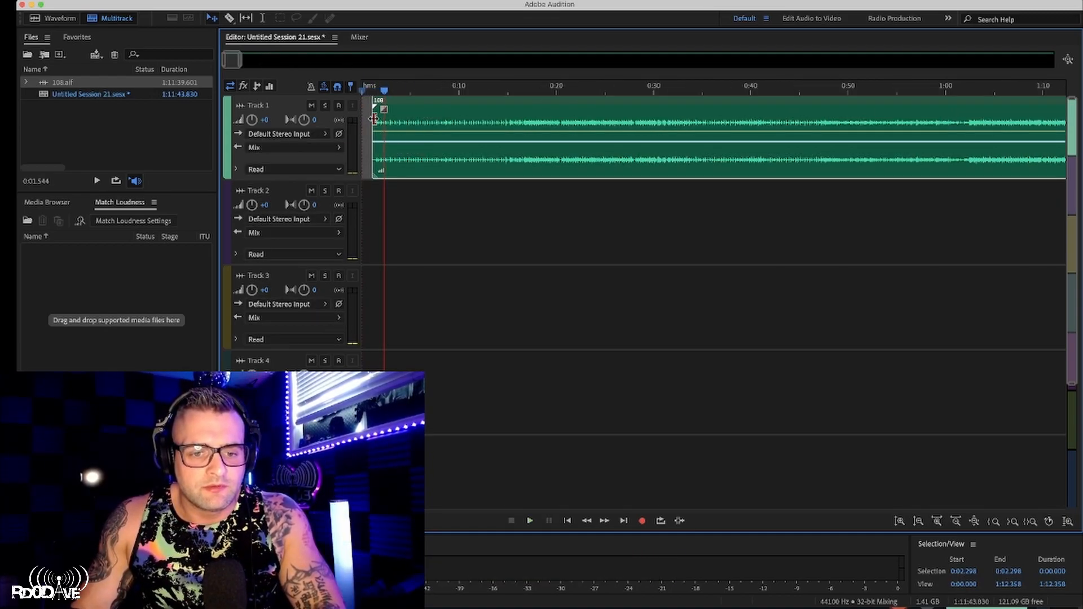
Place 108.aif on Track 1 and play it back from near the start of the mix
{"action": "left_click", "coordinate": [529, 520]}
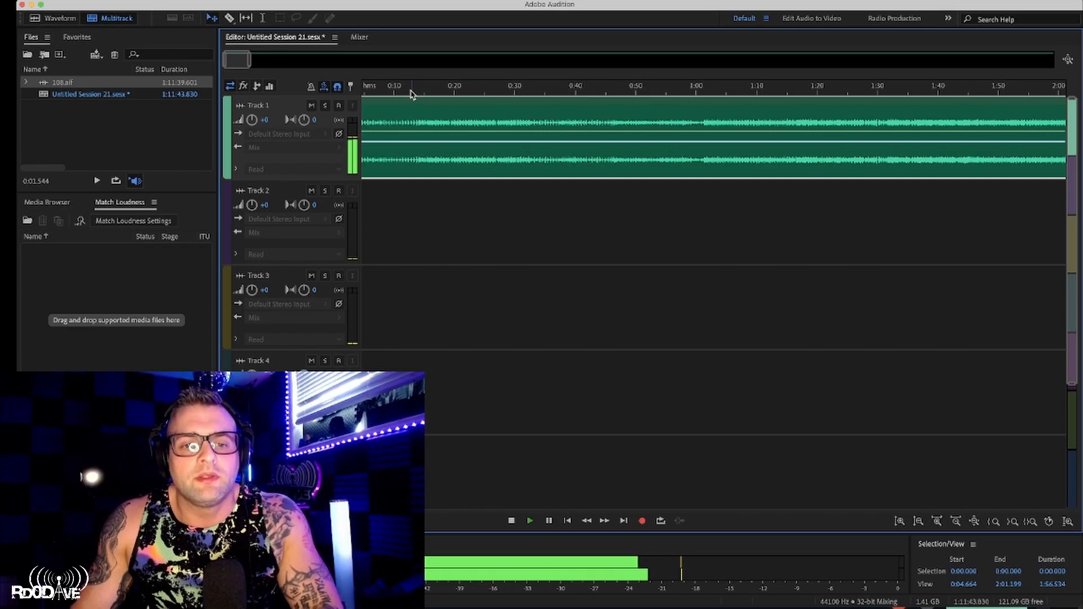
{"action": "left_click", "coordinate": [475, 86]}
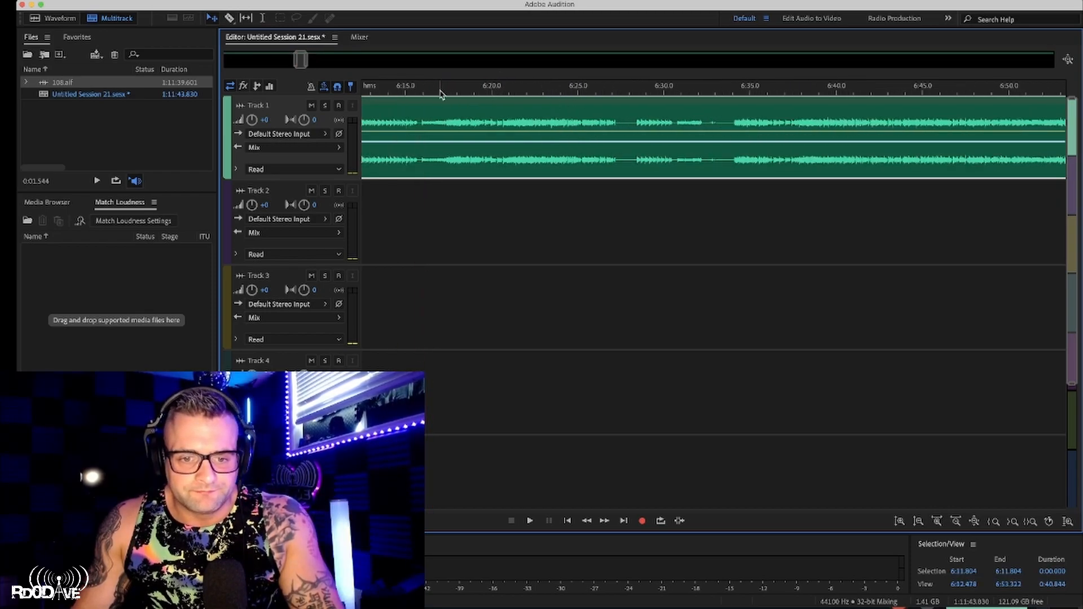
Audition the 108.aif clip around 6:18, 7:05 and back near 6:55
{"action": "left_click", "coordinate": [530, 521]}
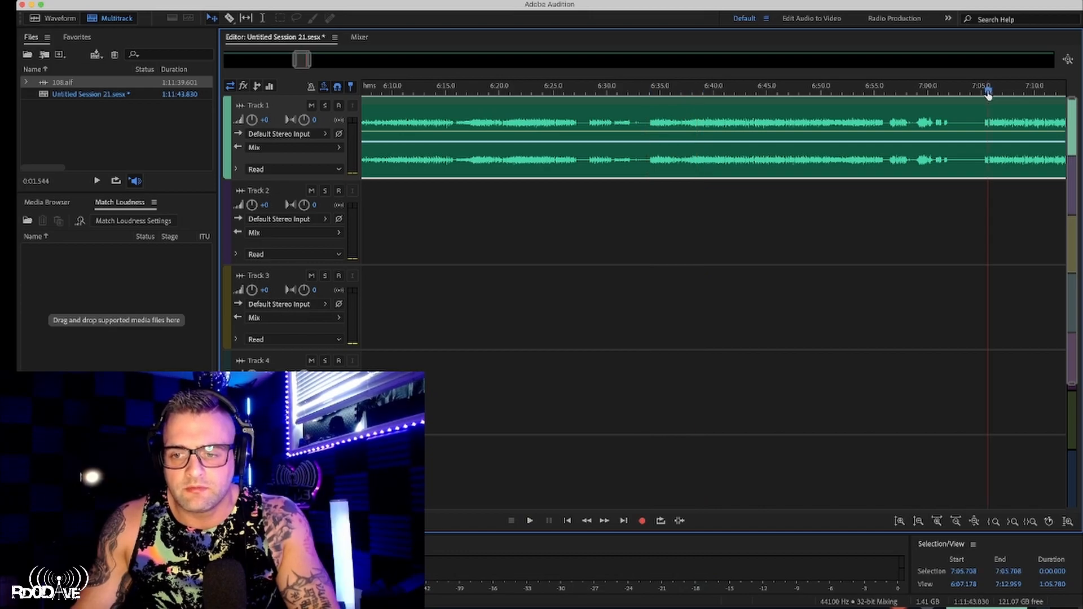
{"action": "left_click", "coordinate": [529, 520]}
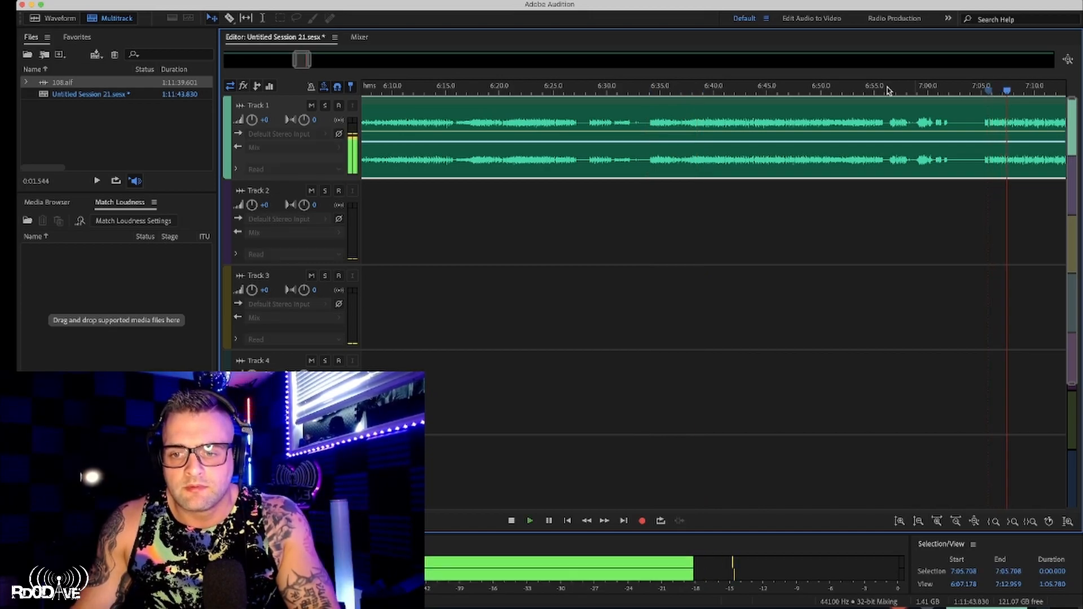
{"action": "left_click", "coordinate": [653, 88]}
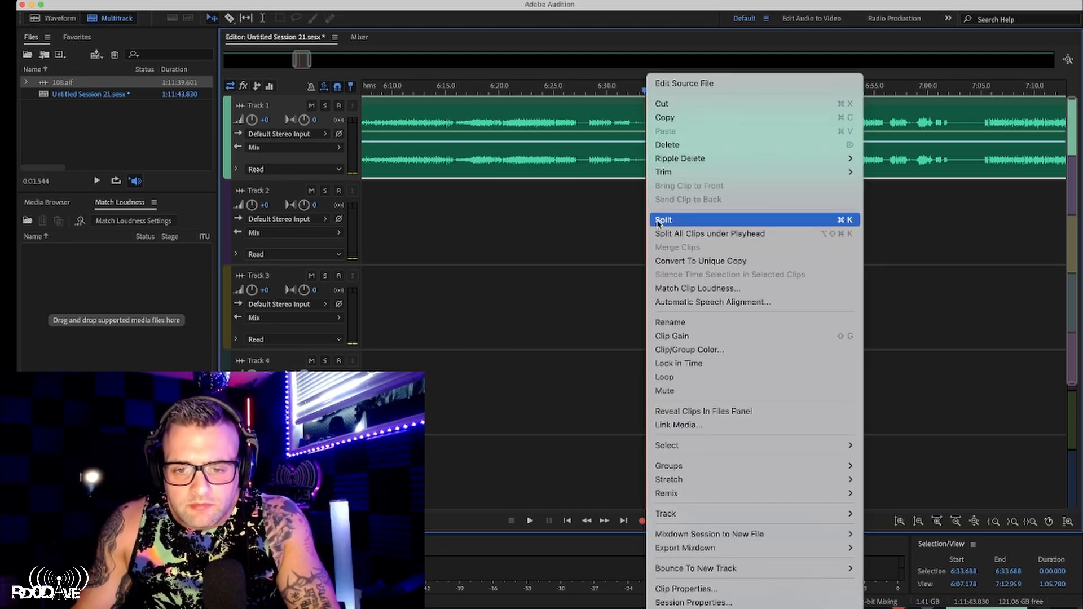
Split the mix clip at the playhead and move the later part onto Track 2
{"action": "left_click", "coordinate": [662, 219]}
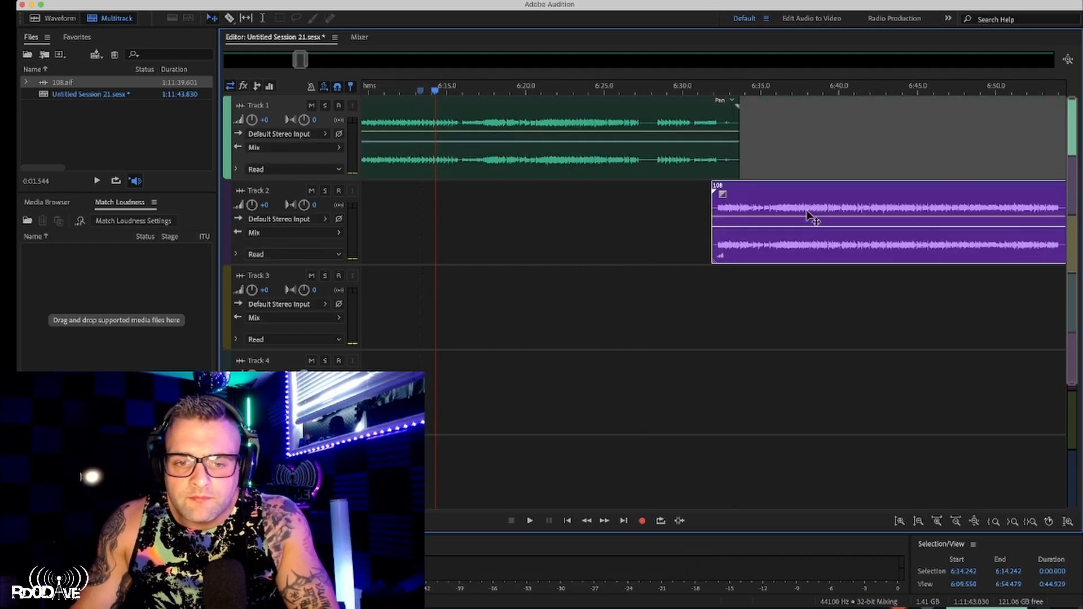
{"action": "left_click_drag", "start_coordinate": [815, 215], "coordinate": [580, 231]}
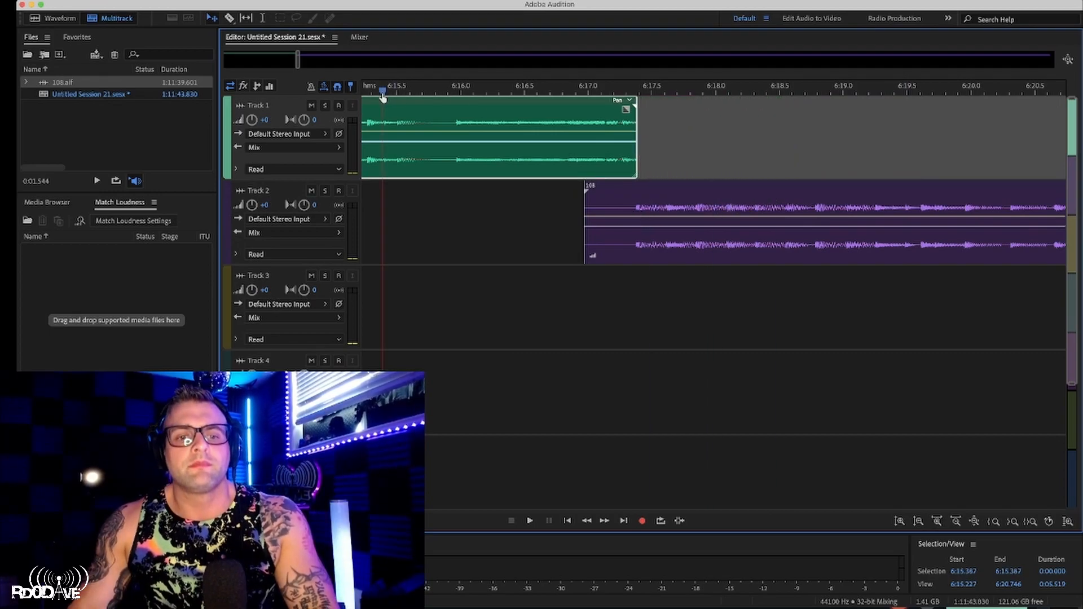
Play across the join, inside the Track 2 section and ahead to about 6:48
{"action": "left_click", "coordinate": [529, 521]}
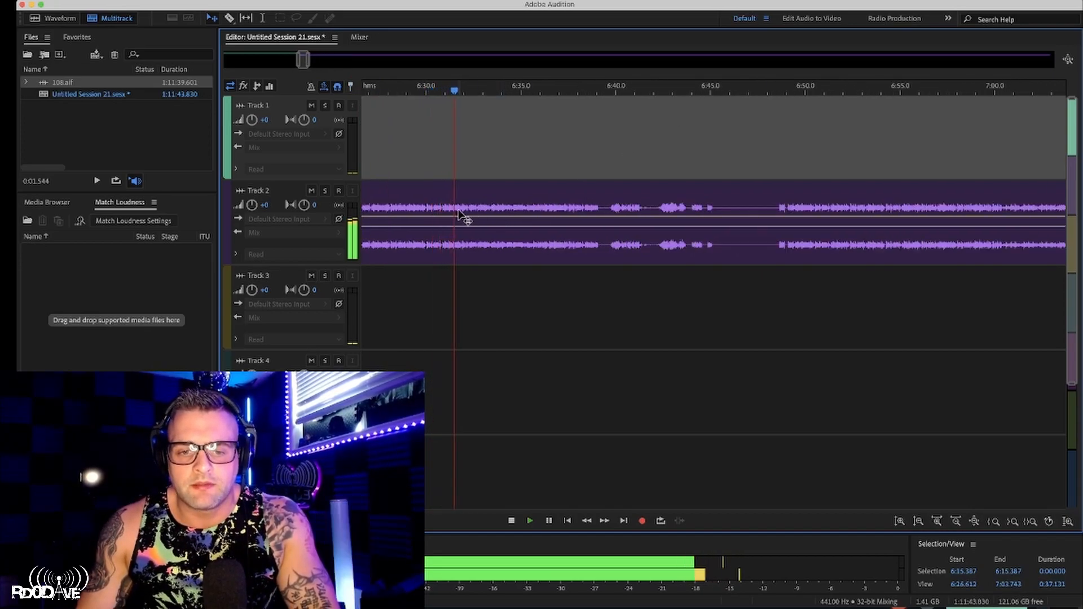
{"action": "left_click", "coordinate": [491, 86]}
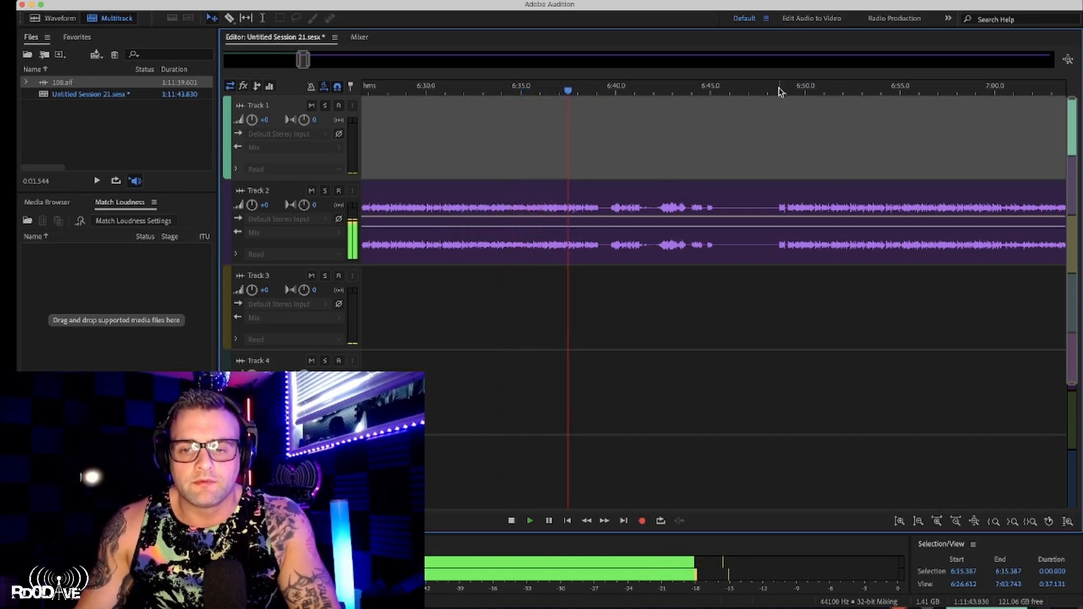
{"action": "left_click", "coordinate": [775, 91]}
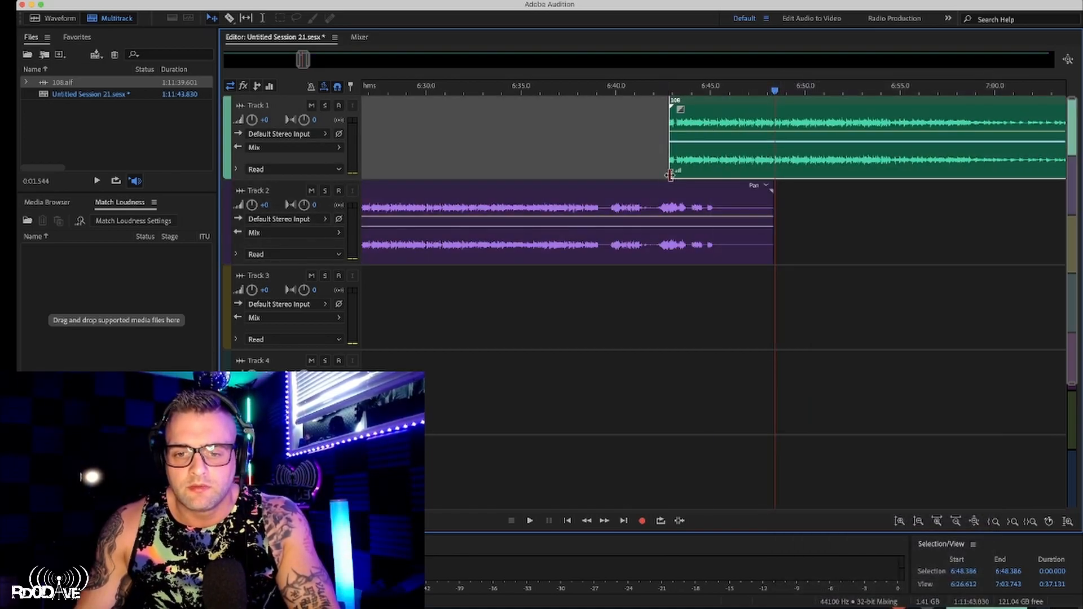
Move the following section back to Track 1, trim Track 2 to end near 6:37.5, and play the overlap
{"action": "left_click", "coordinate": [529, 520]}
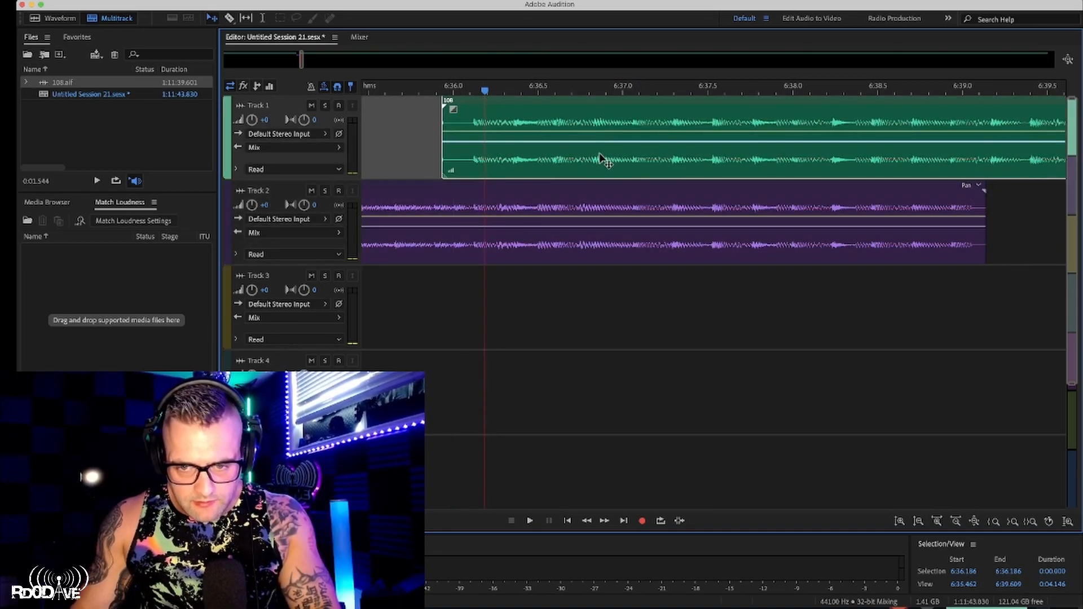
{"action": "left_click", "coordinate": [710, 91]}
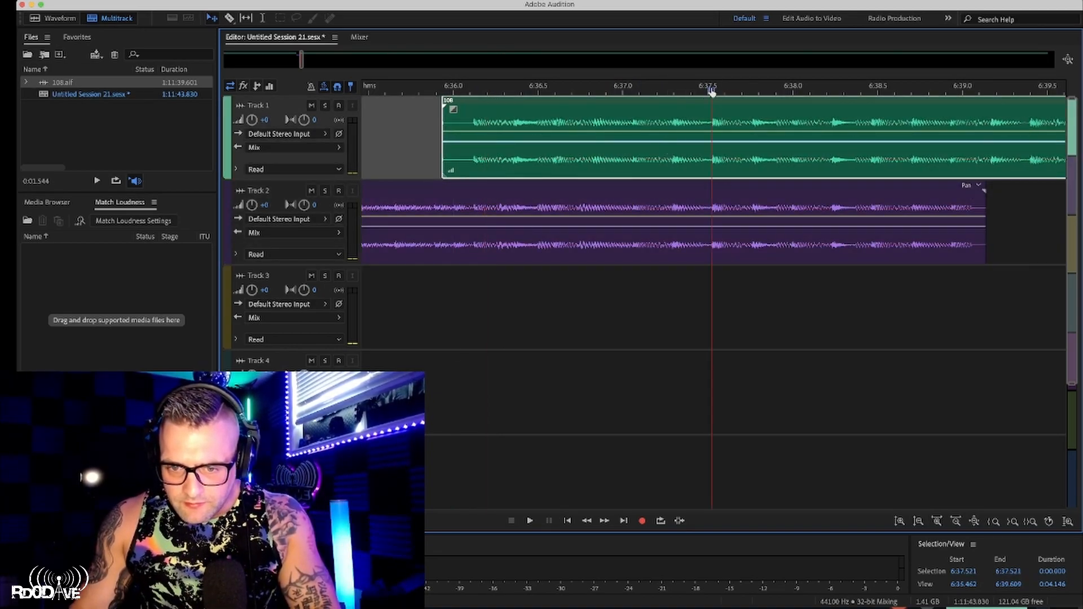
{"action": "left_click", "coordinate": [468, 91]}
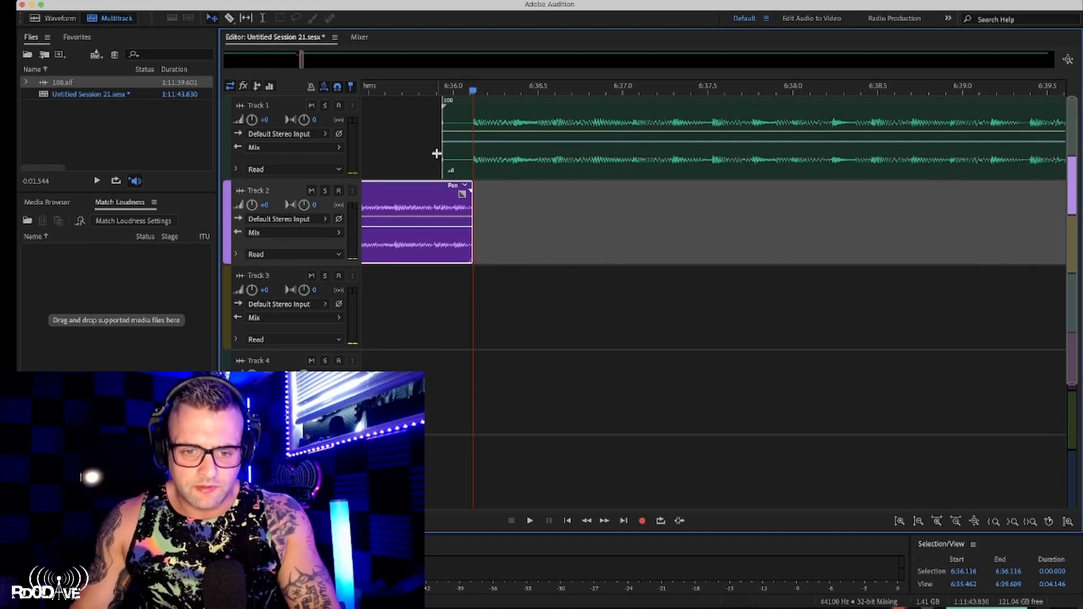
{"action": "left_click", "coordinate": [529, 520]}
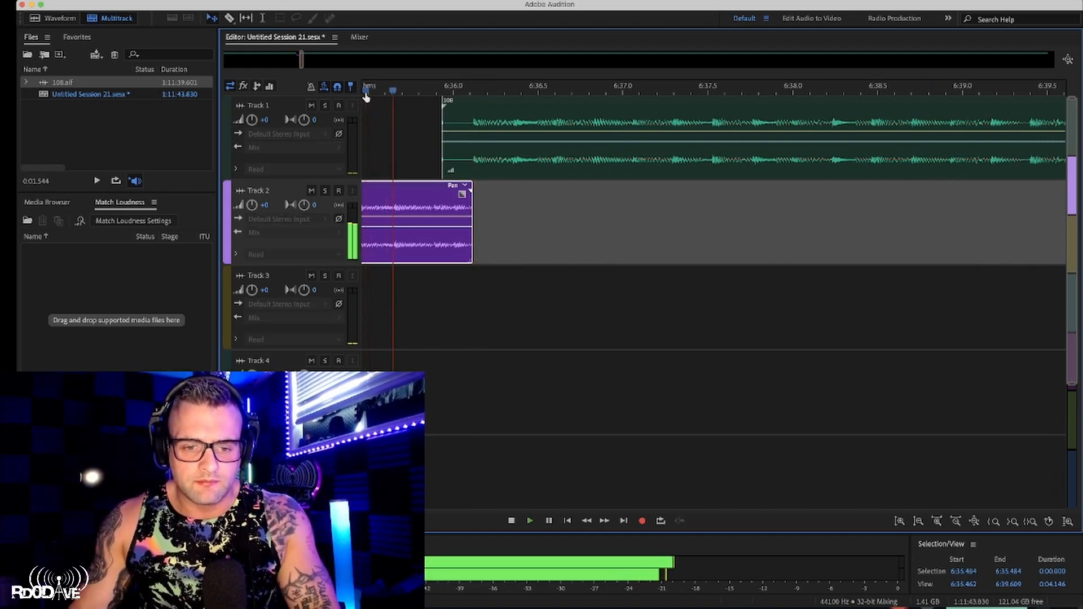
{"action": "left_click", "coordinate": [529, 521]}
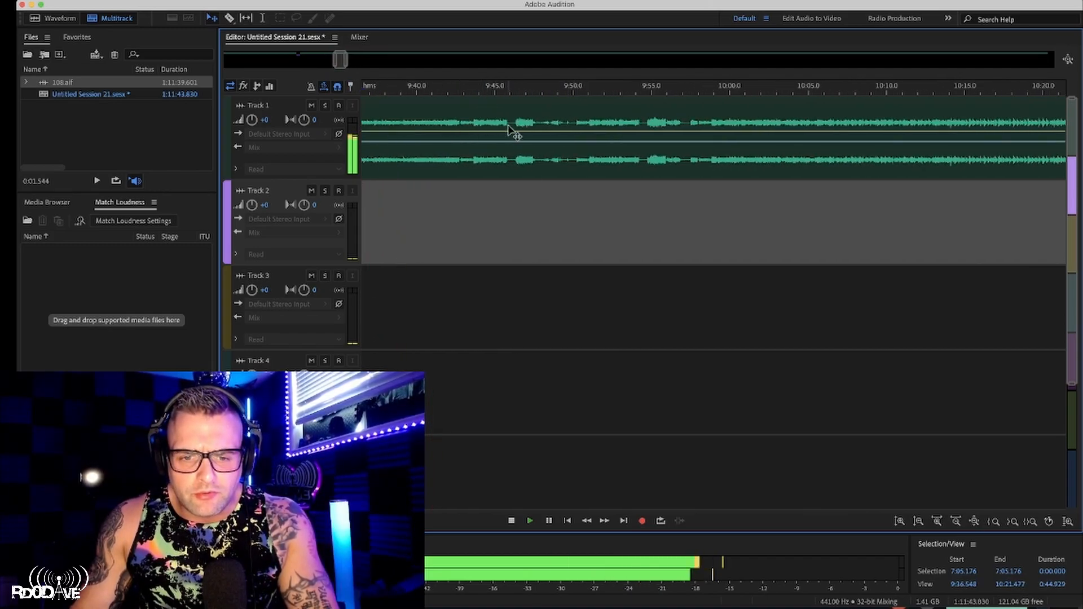
Mark the song transition near 9:43 where the later part moves onto Track 2
{"action": "left_click", "coordinate": [469, 91]}
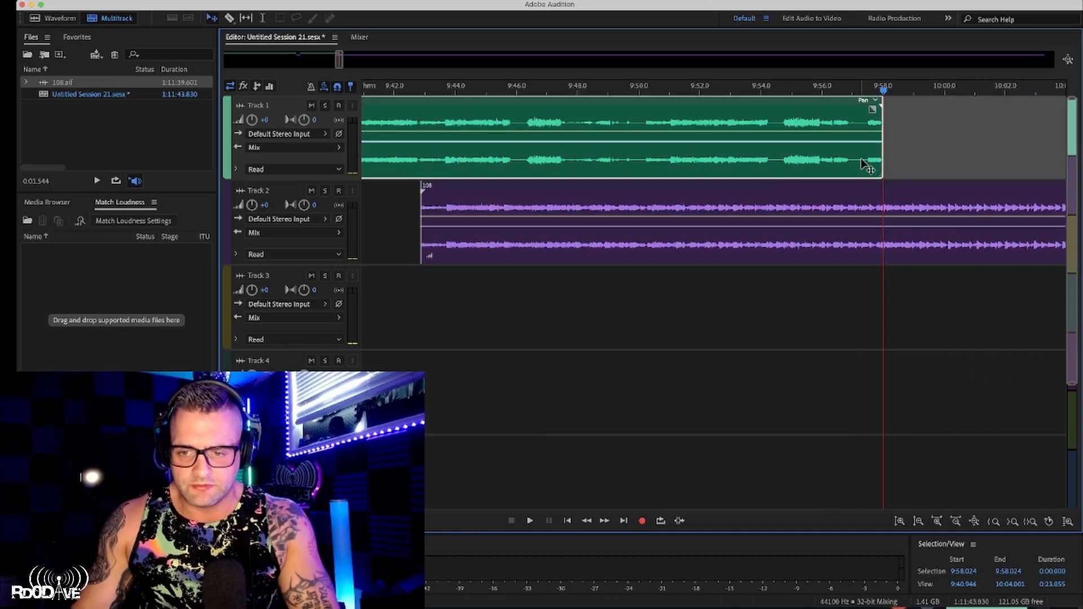
Split the Track 1 clip at the playhead so it ends near 9:42 where Track 2 begins
{"action": "right_click", "coordinate": [864, 166]}
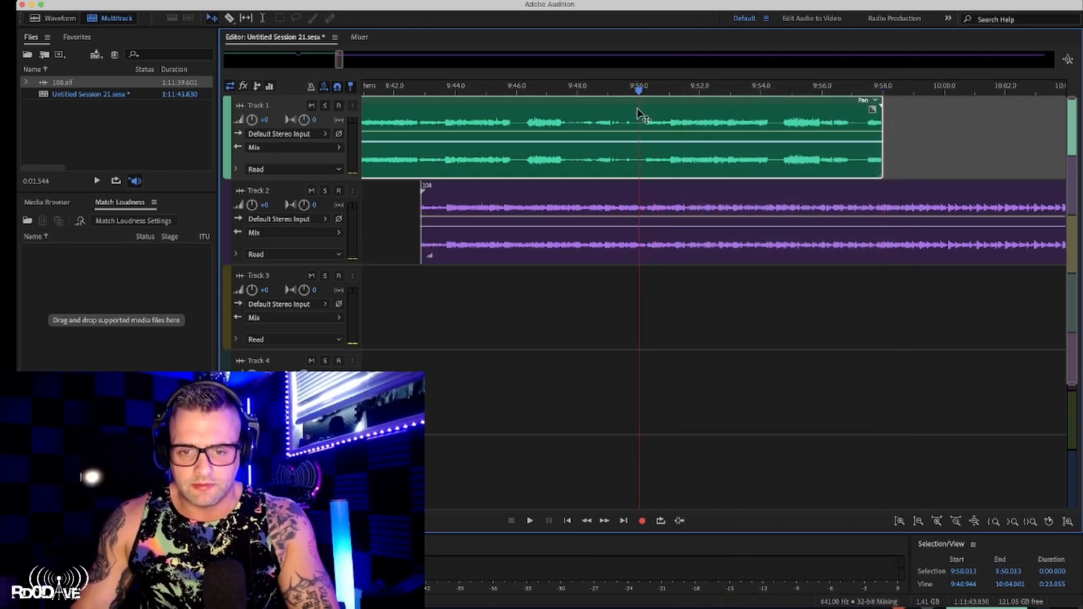
{"action": "right_click", "coordinate": [642, 114]}
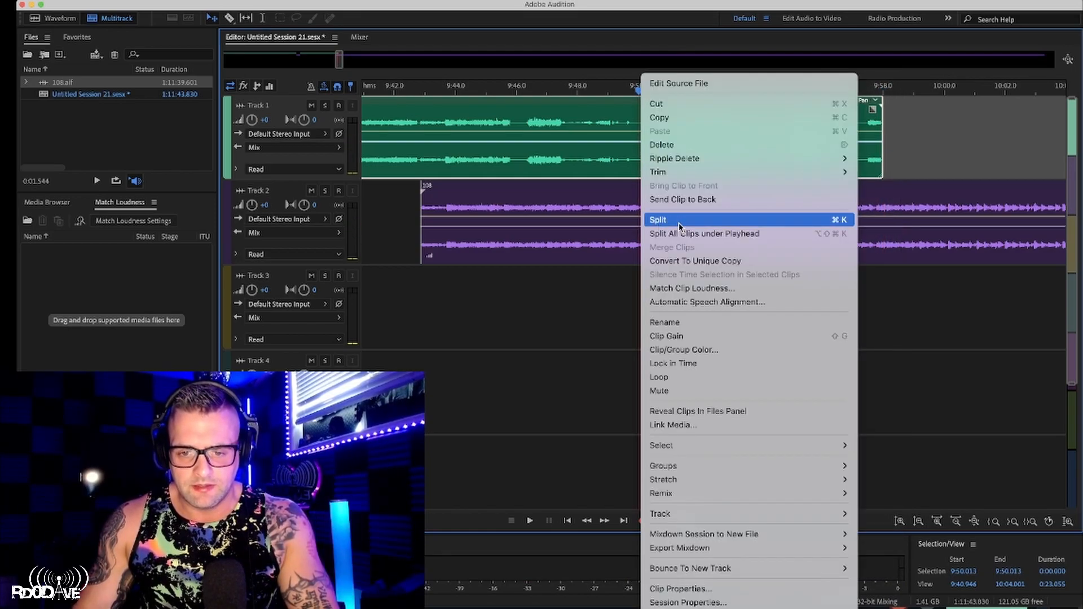
{"action": "left_click", "coordinate": [657, 220]}
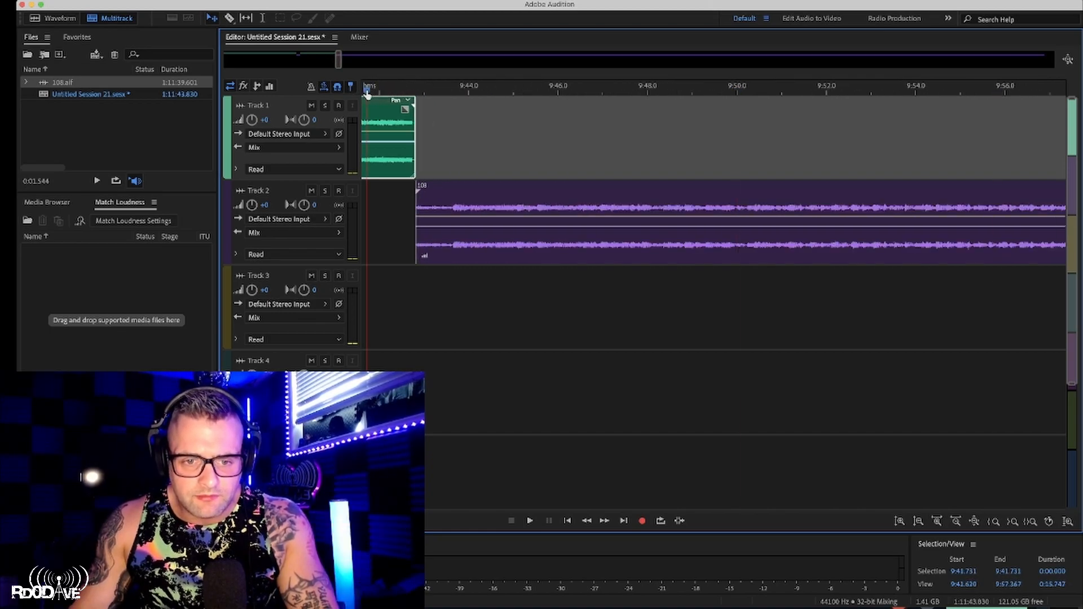
{"action": "left_click", "coordinate": [529, 521]}
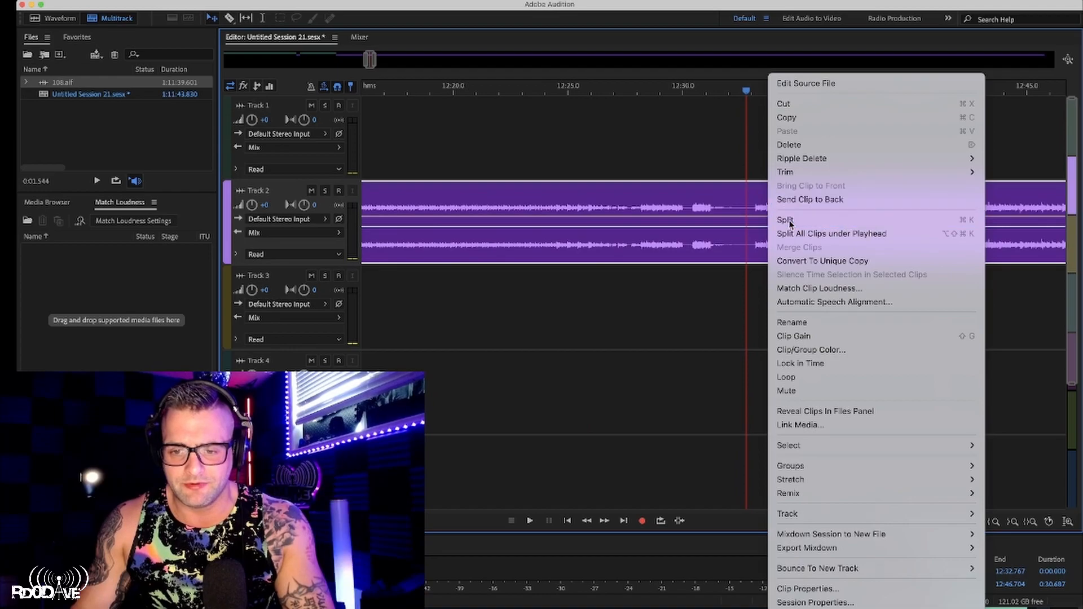
Split the Track 2 clip at the transition near 12:28 so the later part returns to Track 1
{"action": "left_click", "coordinate": [785, 221]}
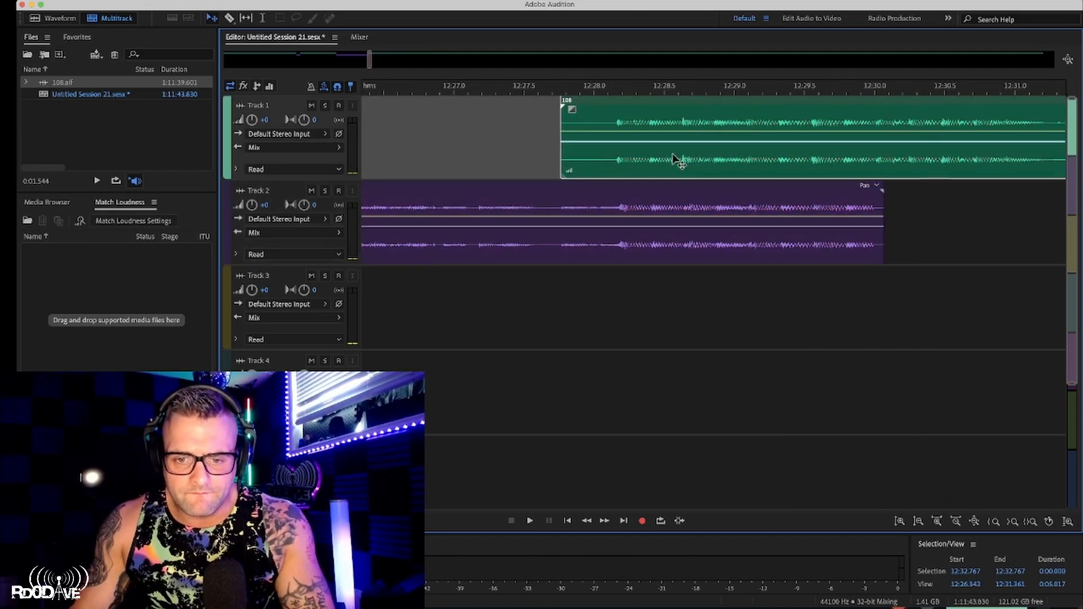
Scrub through the mix from around 15:00 to the transition near 22:50 for the next handoff
{"action": "left_click", "coordinate": [529, 521]}
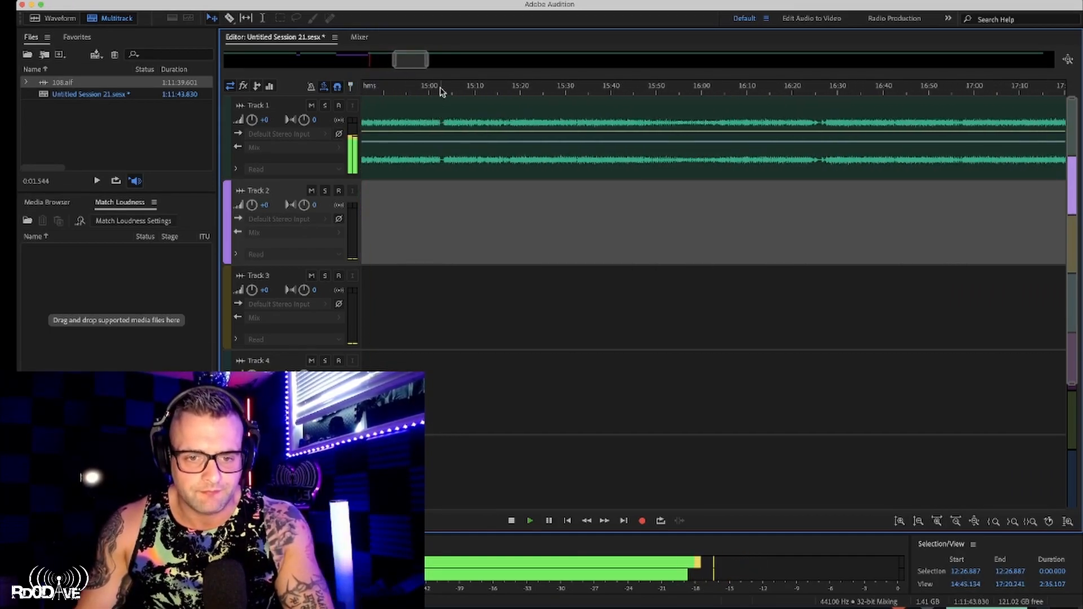
{"action": "left_click", "coordinate": [448, 86]}
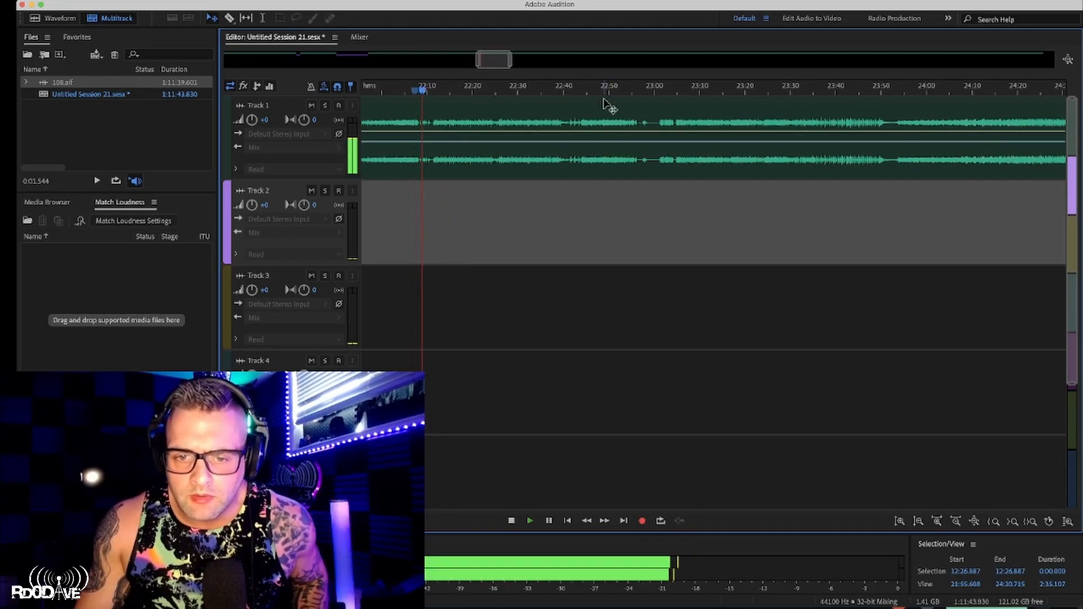
{"action": "left_click", "coordinate": [636, 86]}
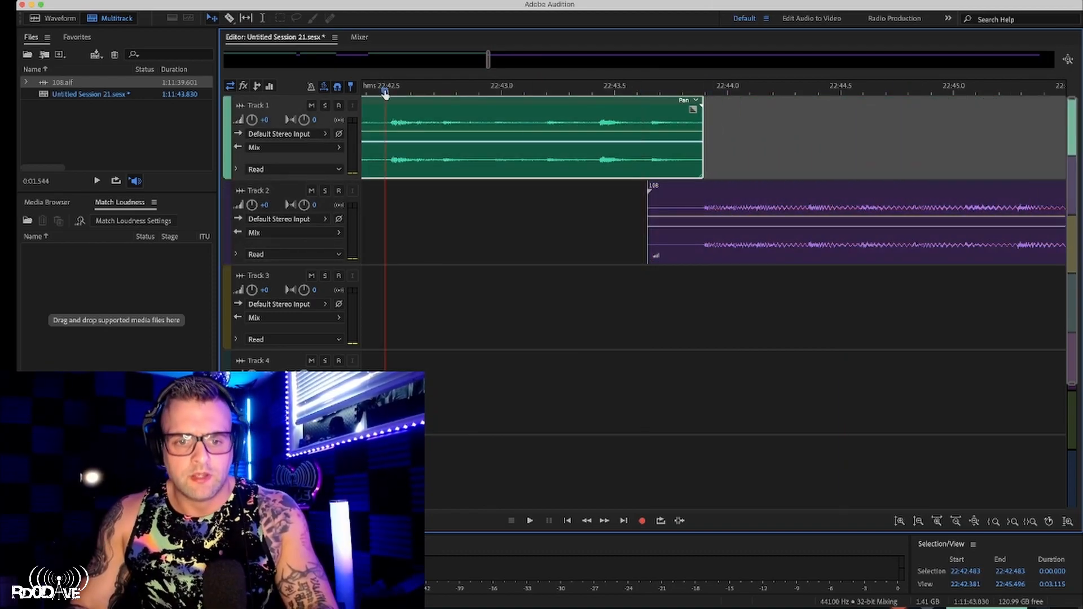
Scrub to the transitions near 26:19 and 35:29, alternating the handoffs between Track 1 and Track 2
{"action": "left_click", "coordinate": [529, 520]}
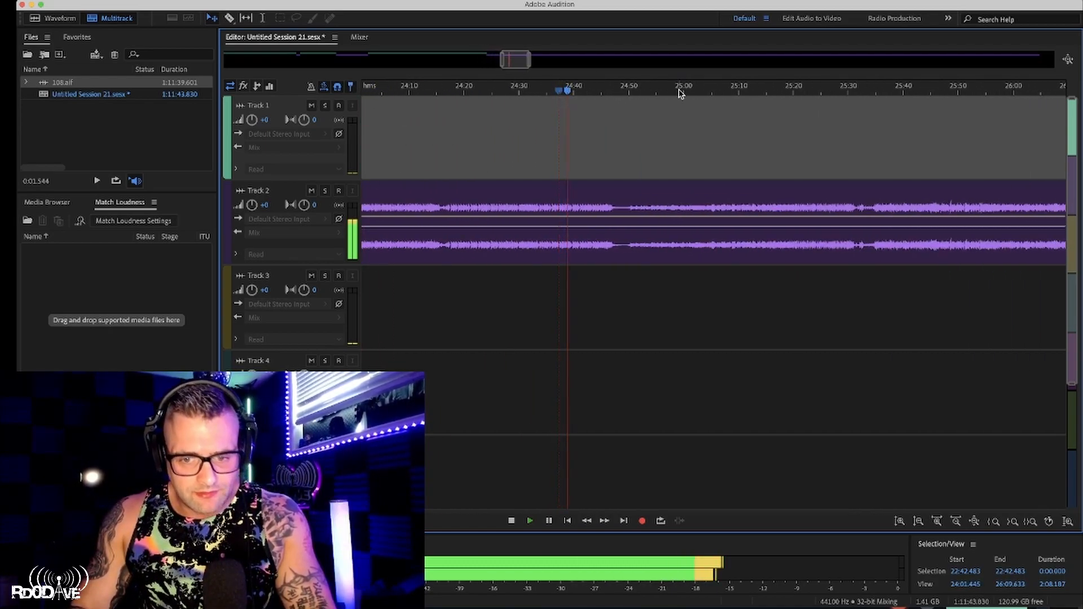
{"action": "left_click", "coordinate": [703, 87]}
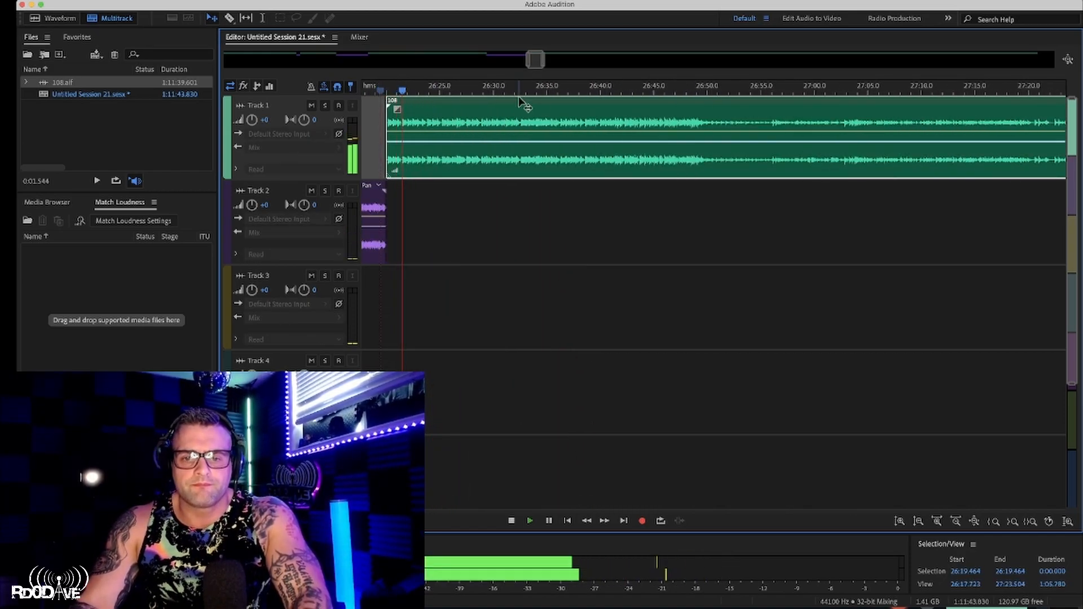
{"action": "left_click", "coordinate": [753, 88]}
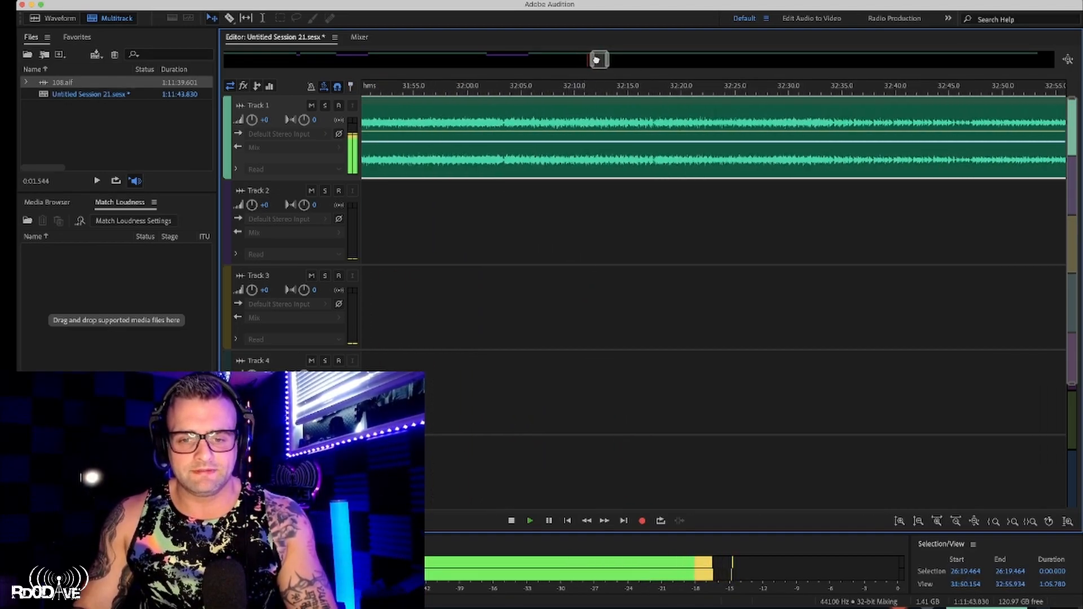
{"action": "left_click", "coordinate": [531, 85]}
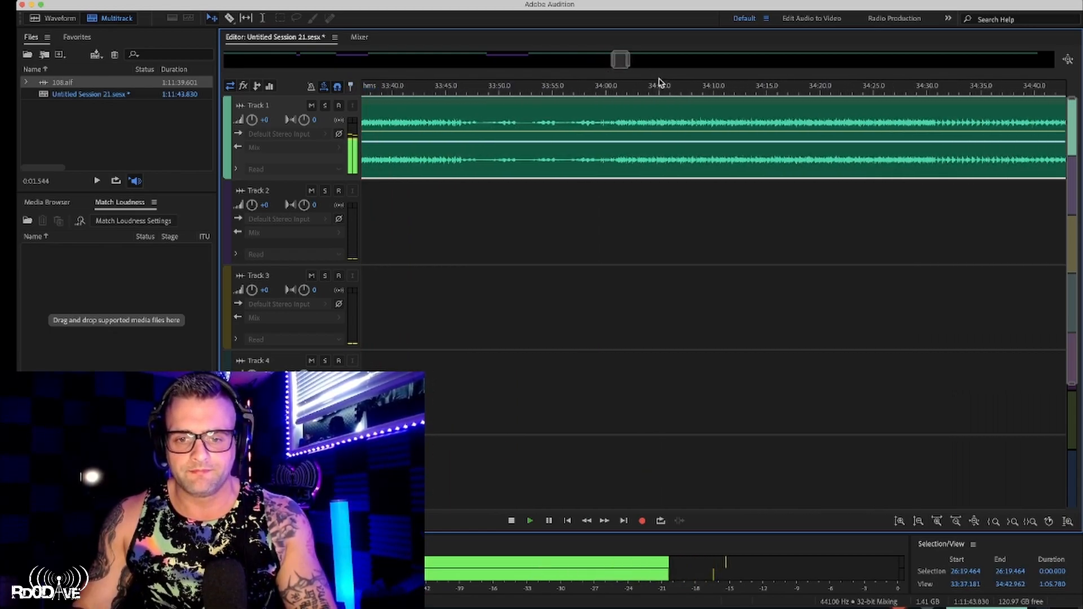
{"action": "left_click", "coordinate": [808, 85]}
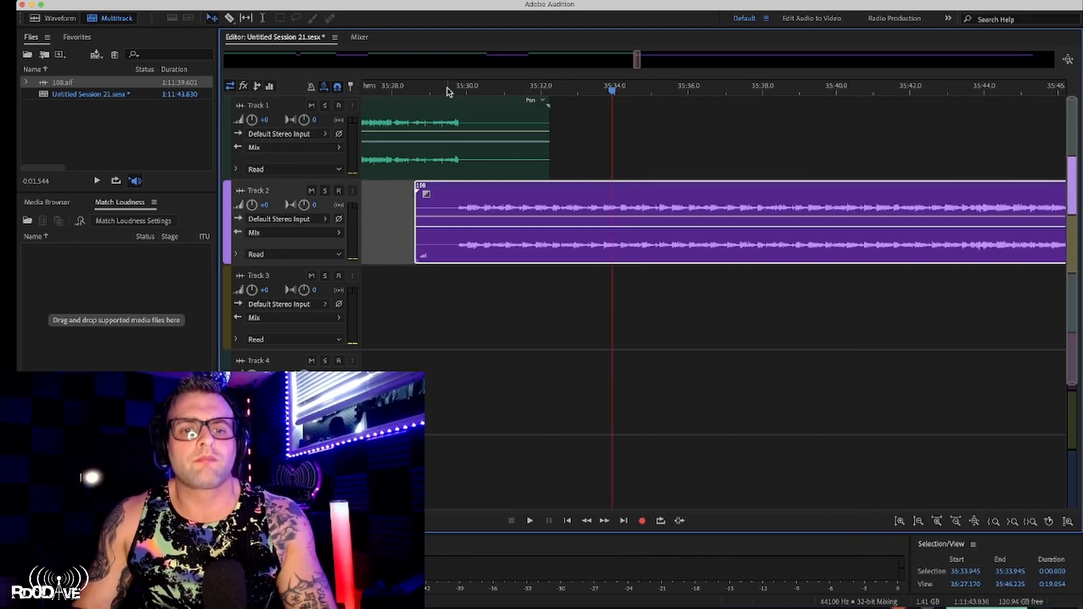
Navigate to the transition near 45:38 and split the Track 2 clip, handing off to Track 1
{"action": "left_click", "coordinate": [529, 521]}
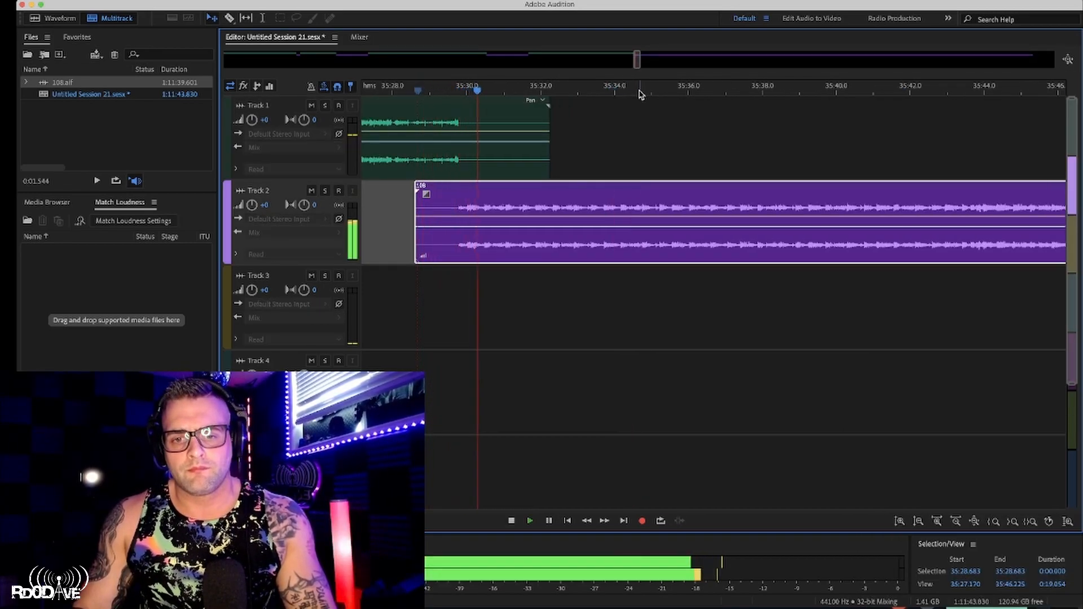
{"action": "left_click_drag", "start_coordinate": [637, 60], "coordinate": [650, 60]}
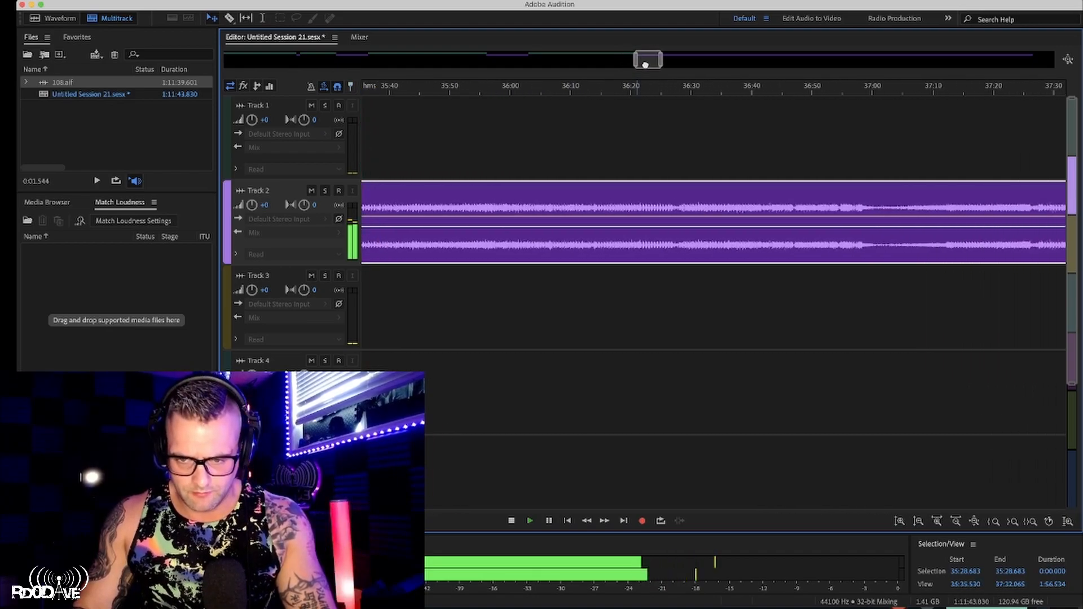
{"action": "left_click_drag", "start_coordinate": [648, 60], "coordinate": [710, 59]}
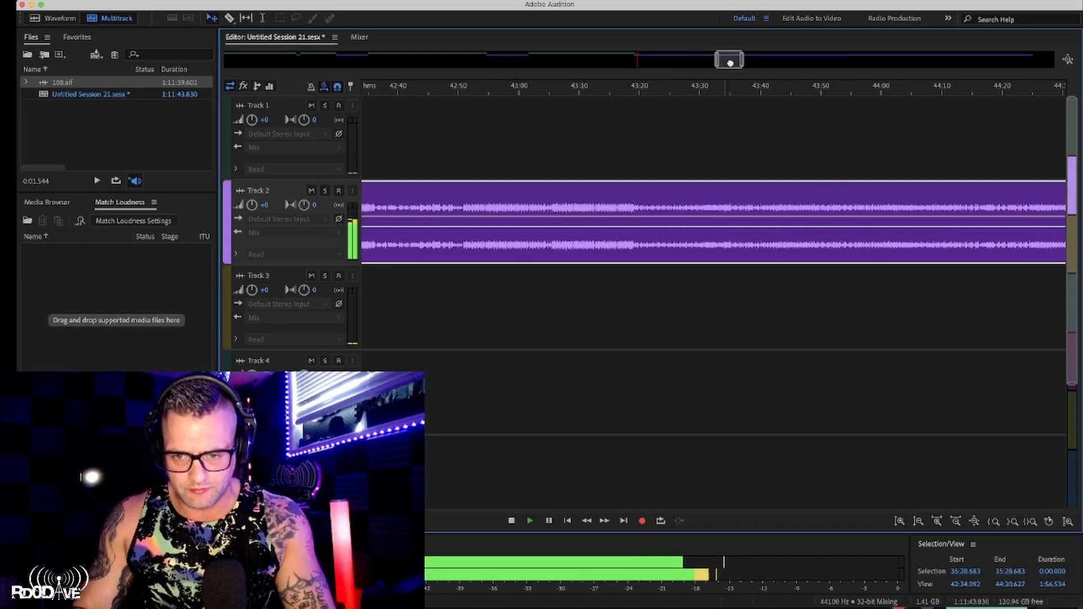
{"action": "left_click_drag", "start_coordinate": [729, 60], "coordinate": [742, 60]}
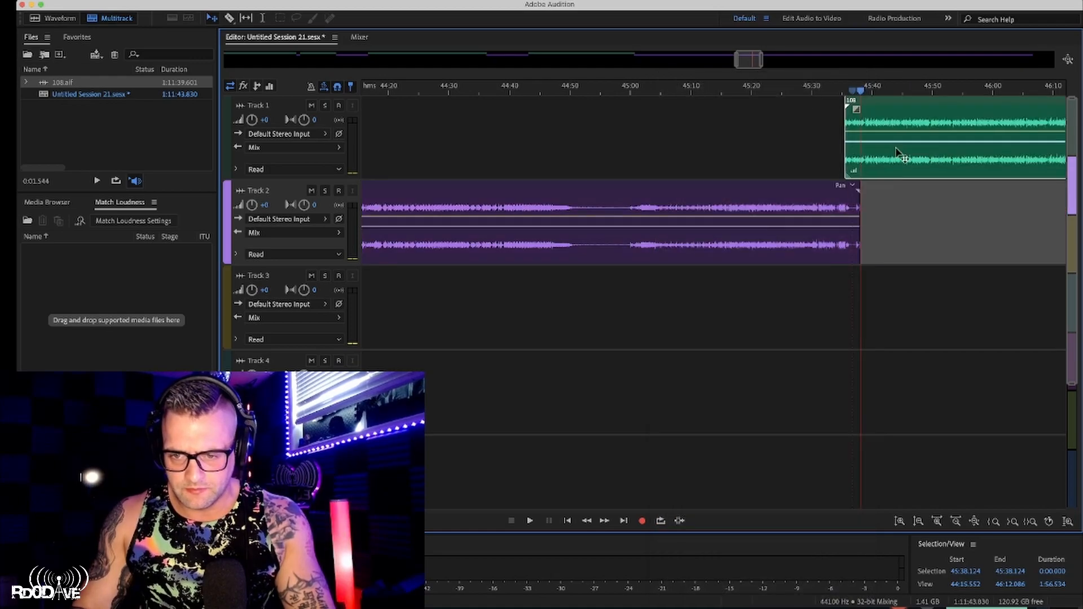
Pull the Track 2 clip's end back to 45:30.6 where Track 1 starts, then split at 48:49 onto Track 2
{"action": "left_click", "coordinate": [529, 520]}
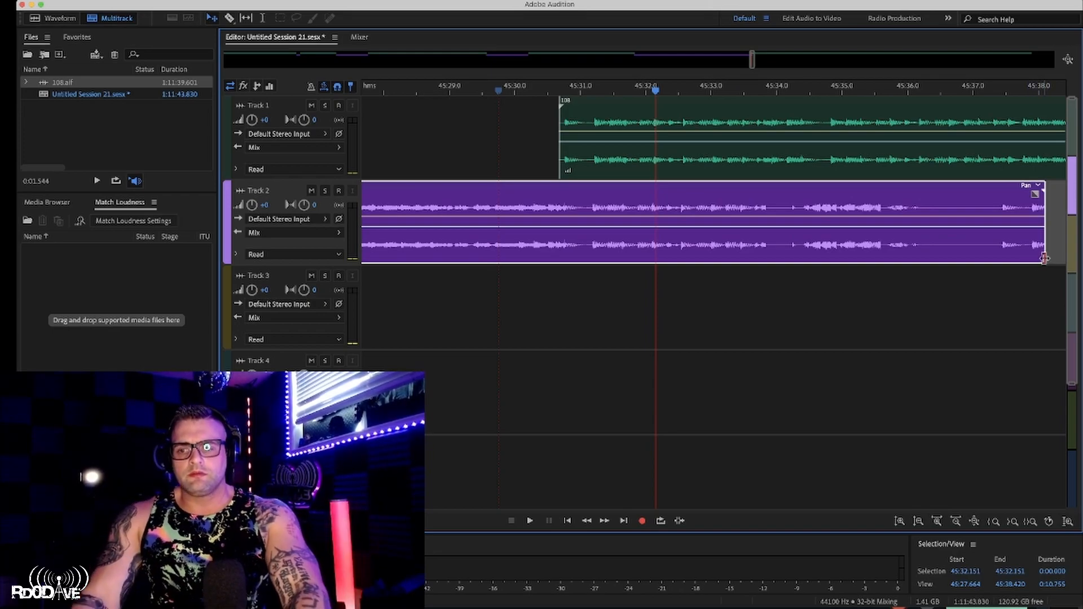
{"action": "left_click_drag", "start_coordinate": [1045, 258], "coordinate": [957, 241]}
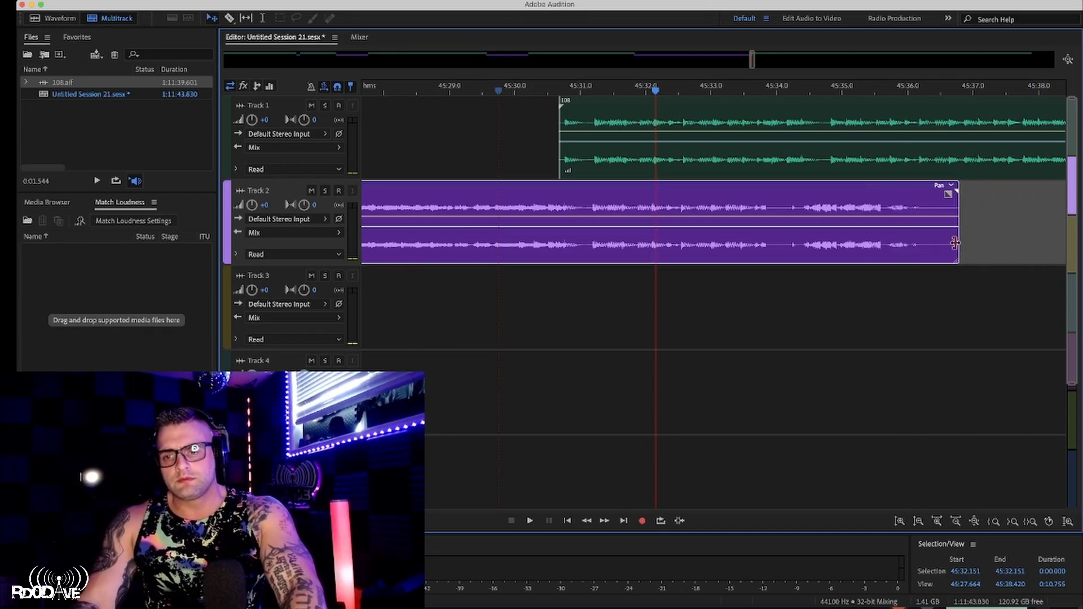
{"action": "left_click_drag", "start_coordinate": [957, 241], "coordinate": [878, 260]}
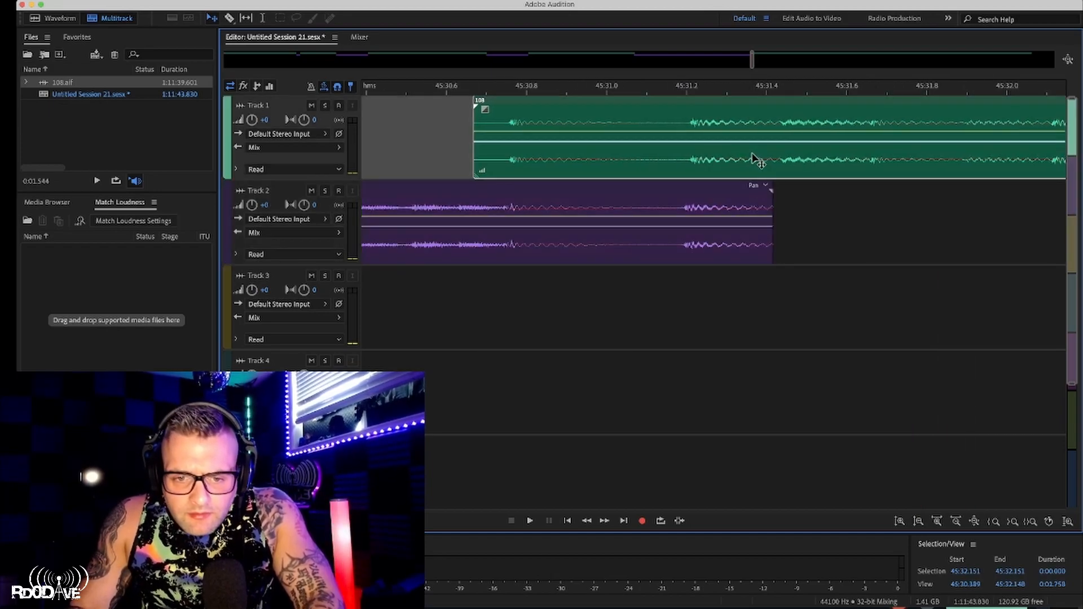
{"action": "left_click", "coordinate": [566, 228]}
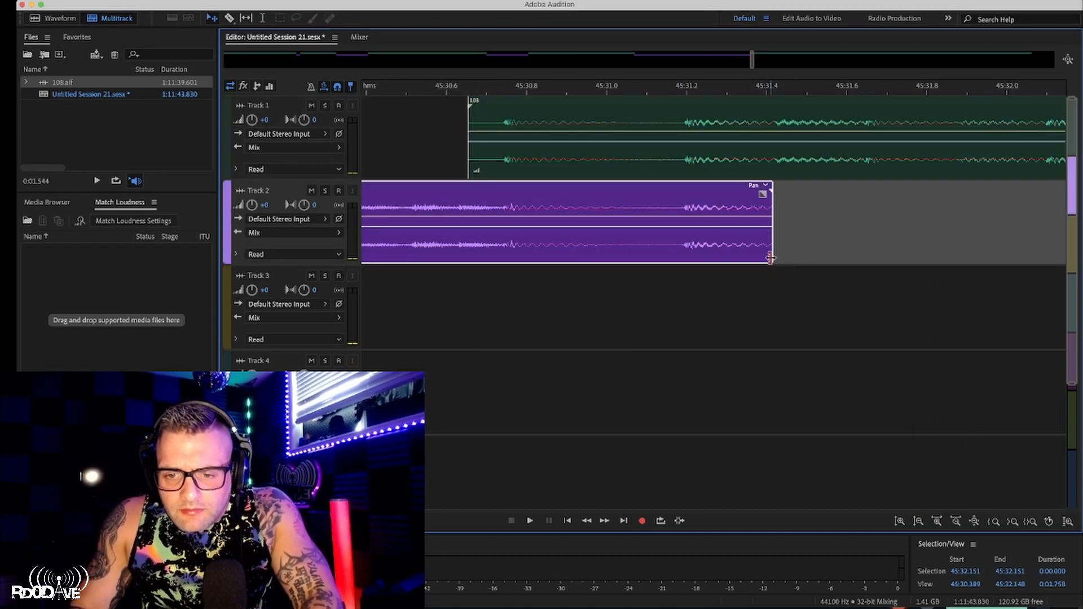
{"action": "left_click_drag", "start_coordinate": [768, 257], "coordinate": [504, 257]}
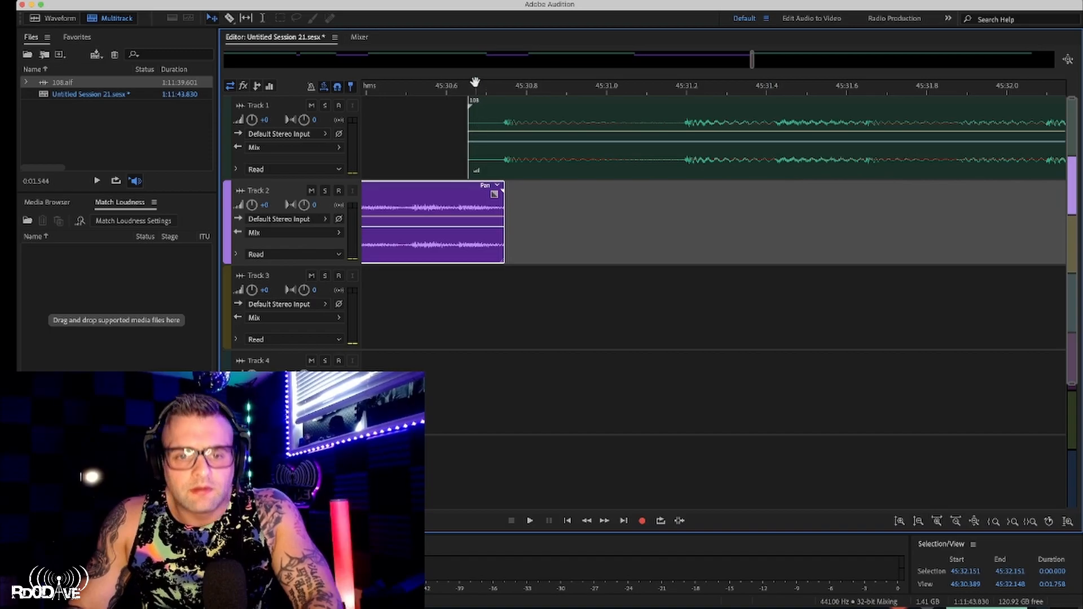
{"action": "left_click", "coordinate": [529, 521]}
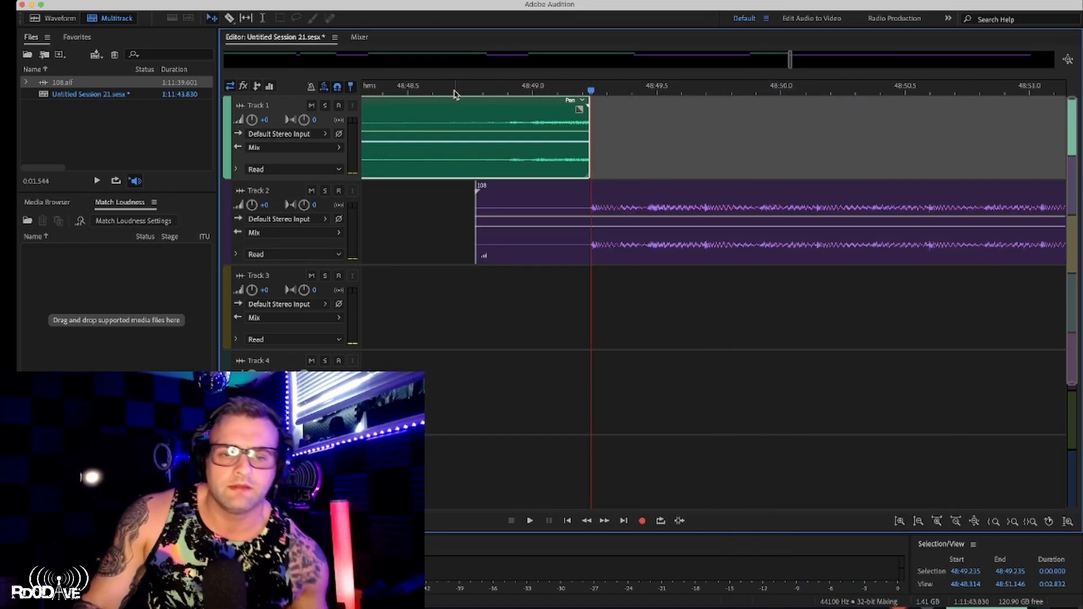
Audition the mix toward 55:58 and trim the Track 2 clip to end around 55:58.7
{"action": "left_click", "coordinate": [453, 90]}
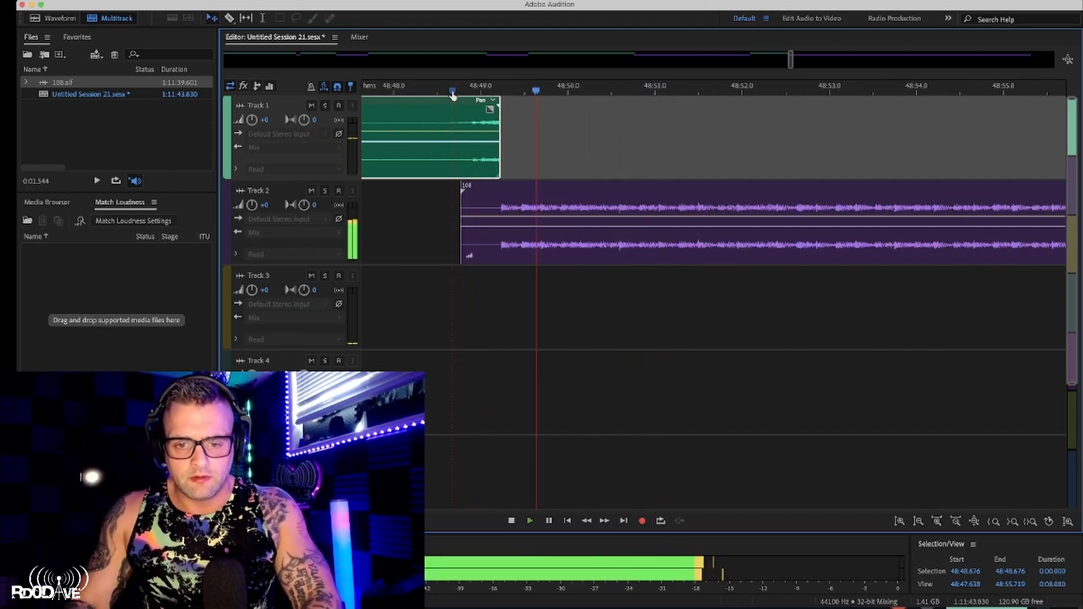
{"action": "left_click_drag", "start_coordinate": [790, 60], "coordinate": [792, 60]}
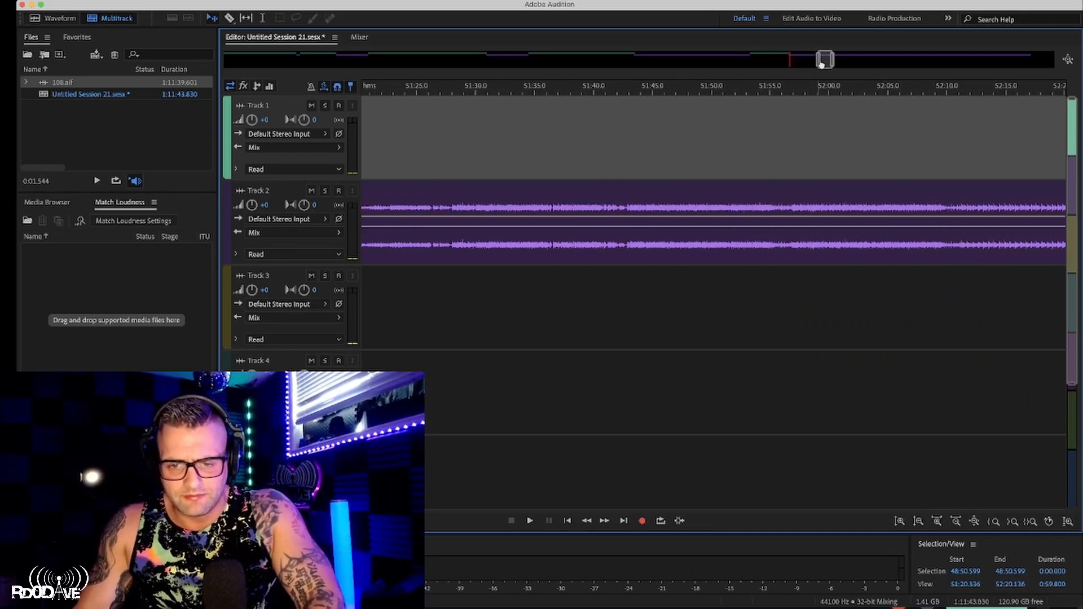
{"action": "left_click_drag", "start_coordinate": [824, 58], "coordinate": [836, 59]}
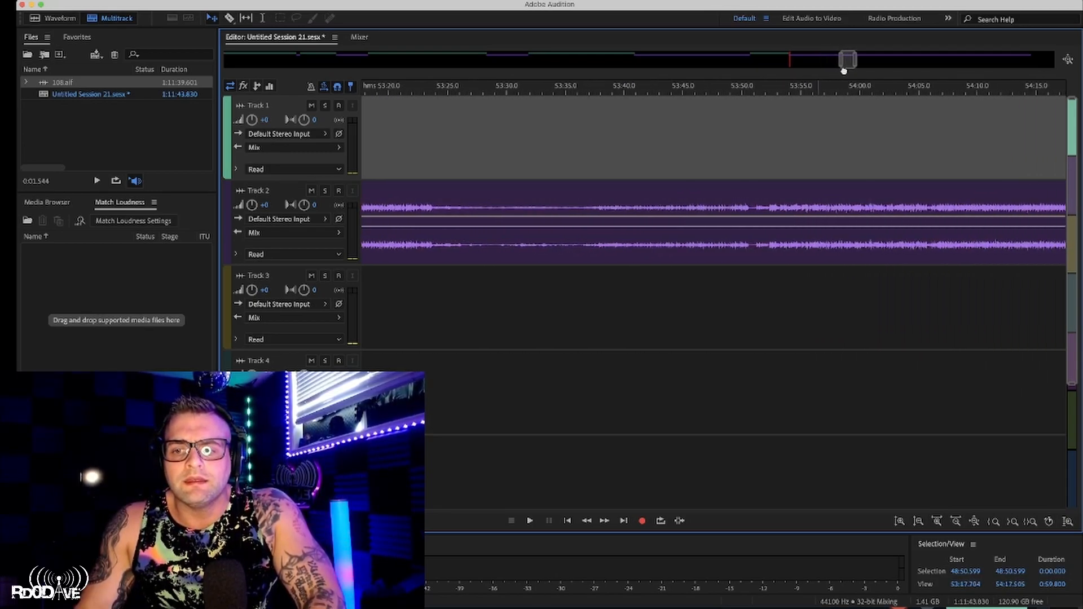
{"action": "left_click", "coordinate": [529, 521]}
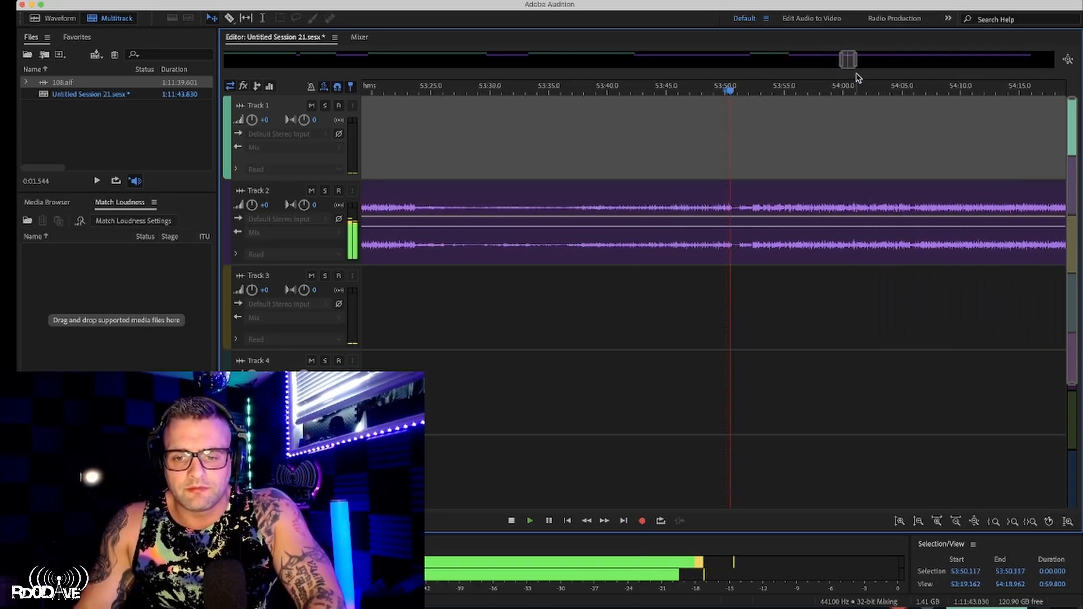
{"action": "left_click_drag", "start_coordinate": [849, 59], "coordinate": [853, 59]}
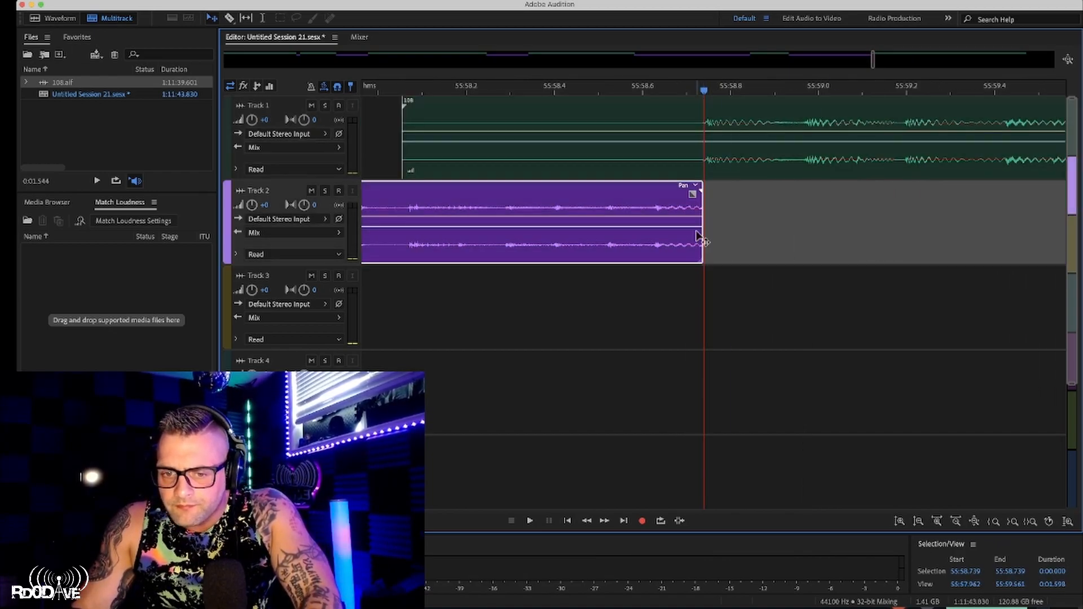
Place the playhead near 1:01:31 on the long Track 1 clip and split all clips there
{"action": "left_click", "coordinate": [529, 520]}
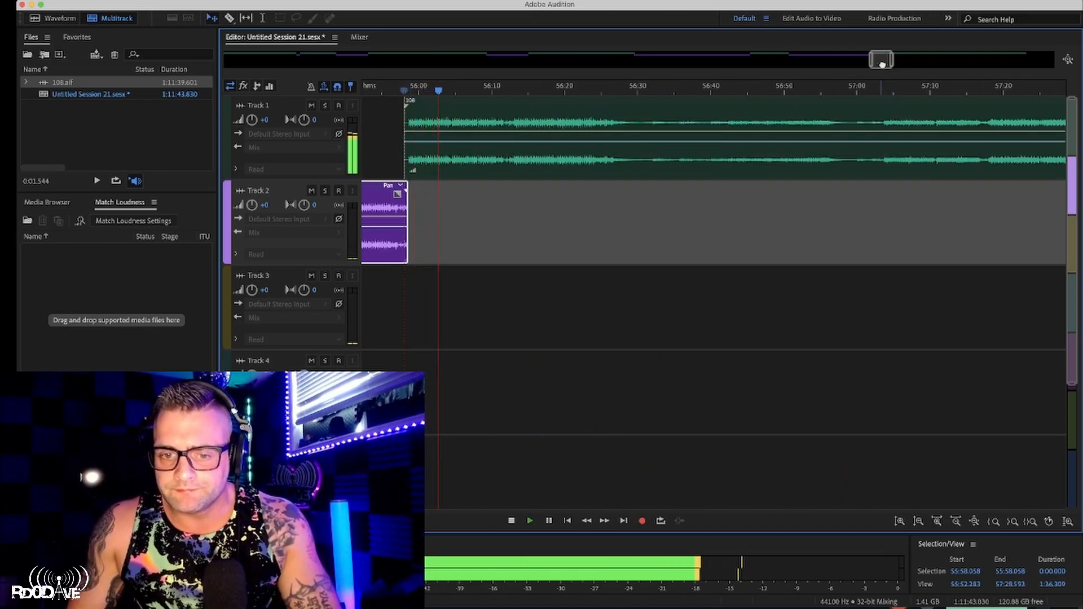
{"action": "left_click_drag", "start_coordinate": [881, 60], "coordinate": [894, 60]}
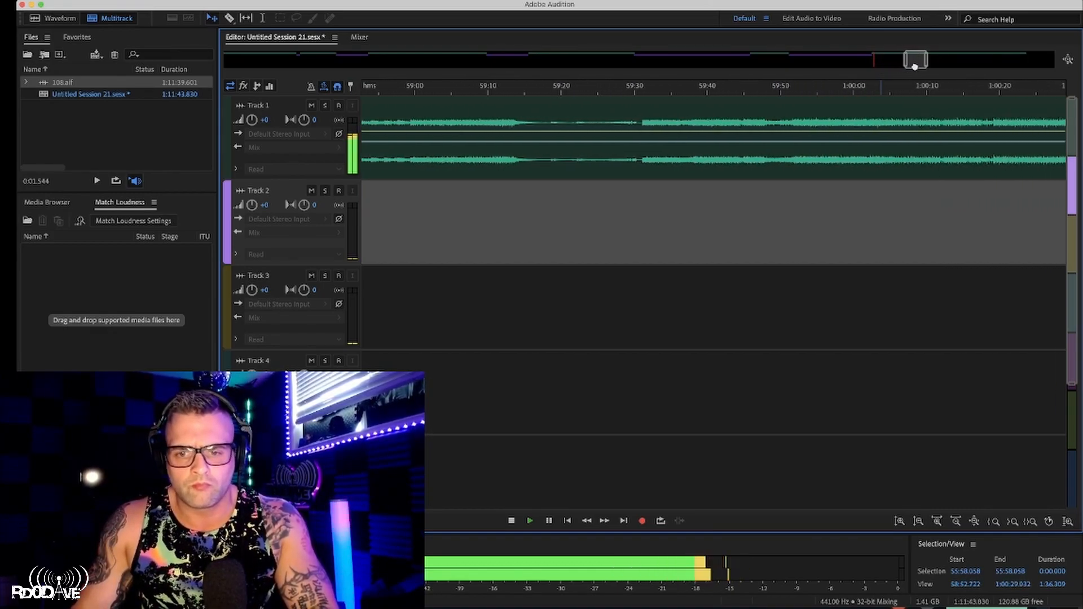
{"action": "left_click", "coordinate": [634, 87]}
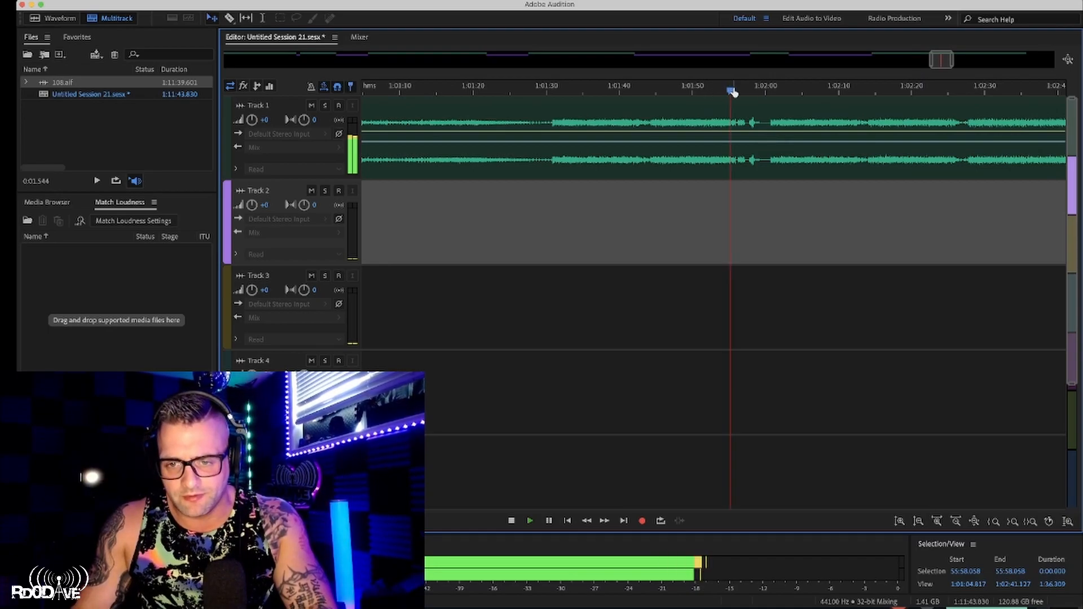
{"action": "left_click", "coordinate": [768, 90]}
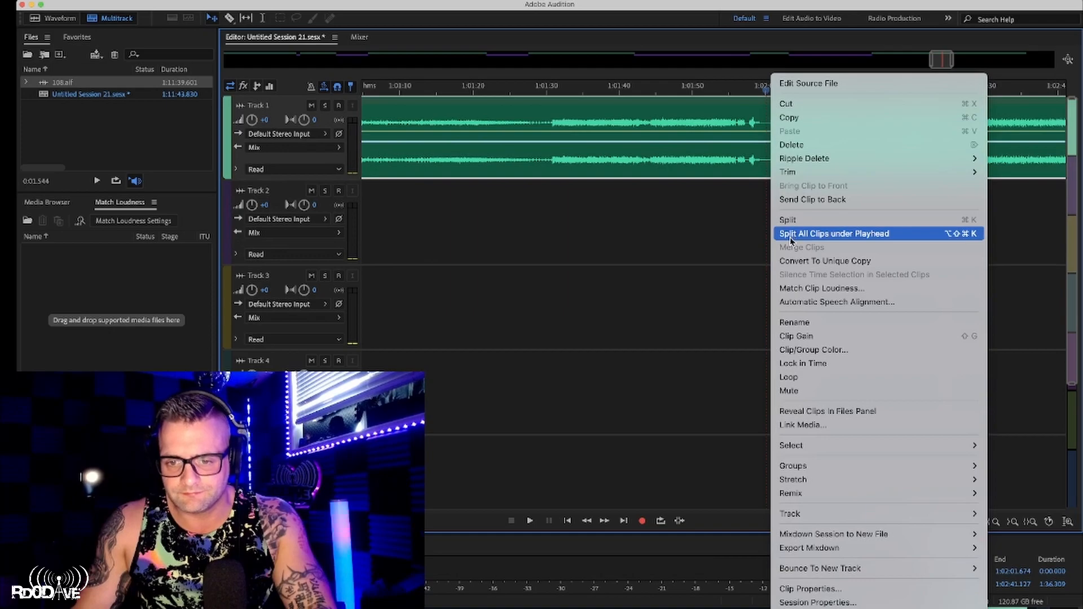
{"action": "left_click", "coordinate": [833, 233]}
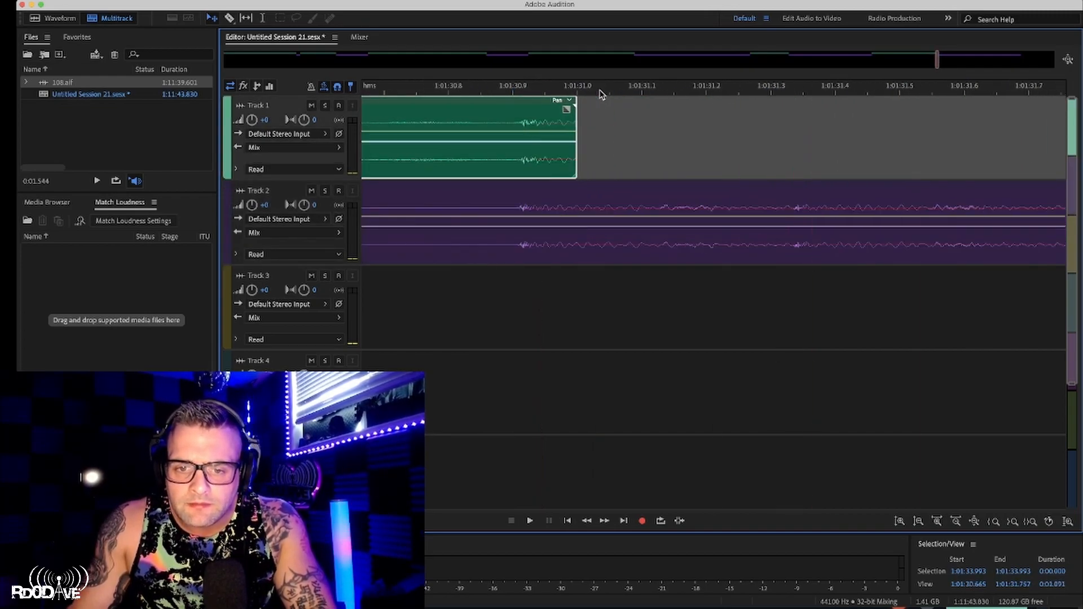
Trim the tail of the last Track 2 clip near 1:04:45 and zoom out to the whole session
{"action": "left_click_drag", "start_coordinate": [577, 134], "coordinate": [518, 135]}
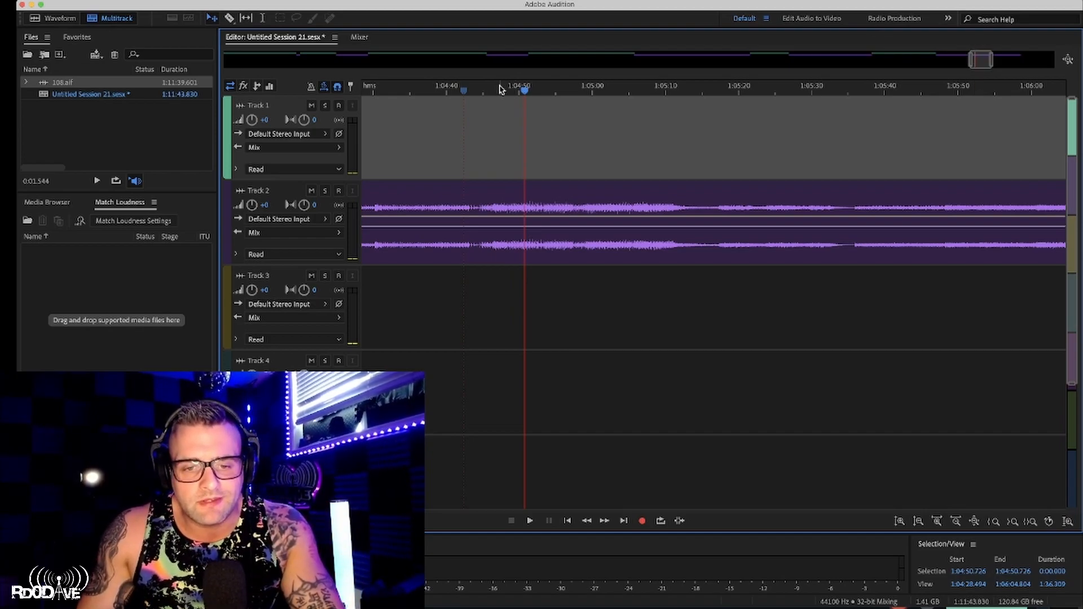
{"action": "left_click", "coordinate": [478, 91]}
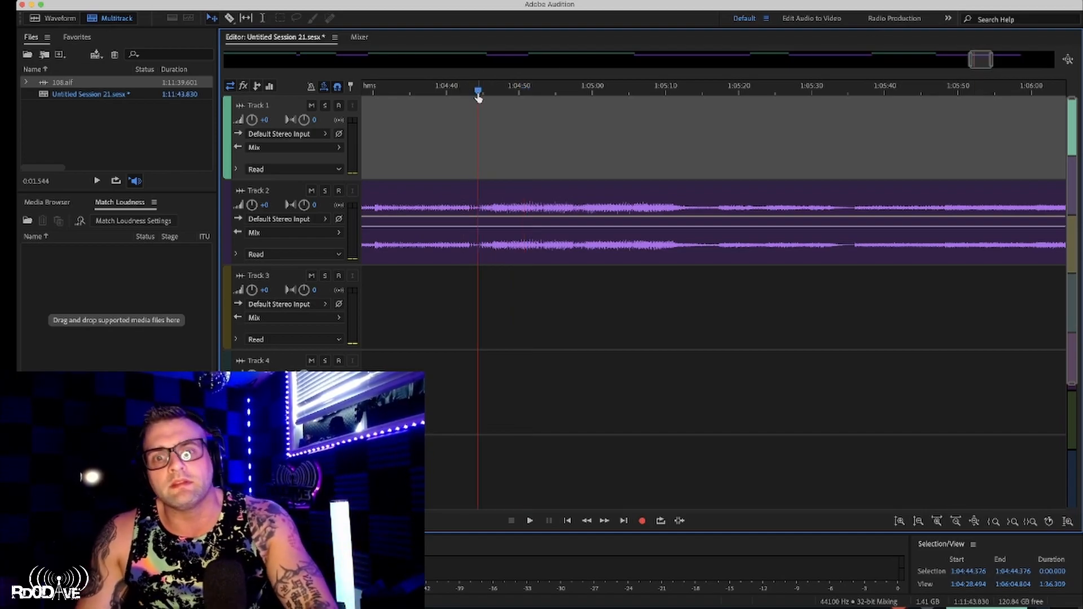
{"action": "left_click", "coordinate": [529, 520]}
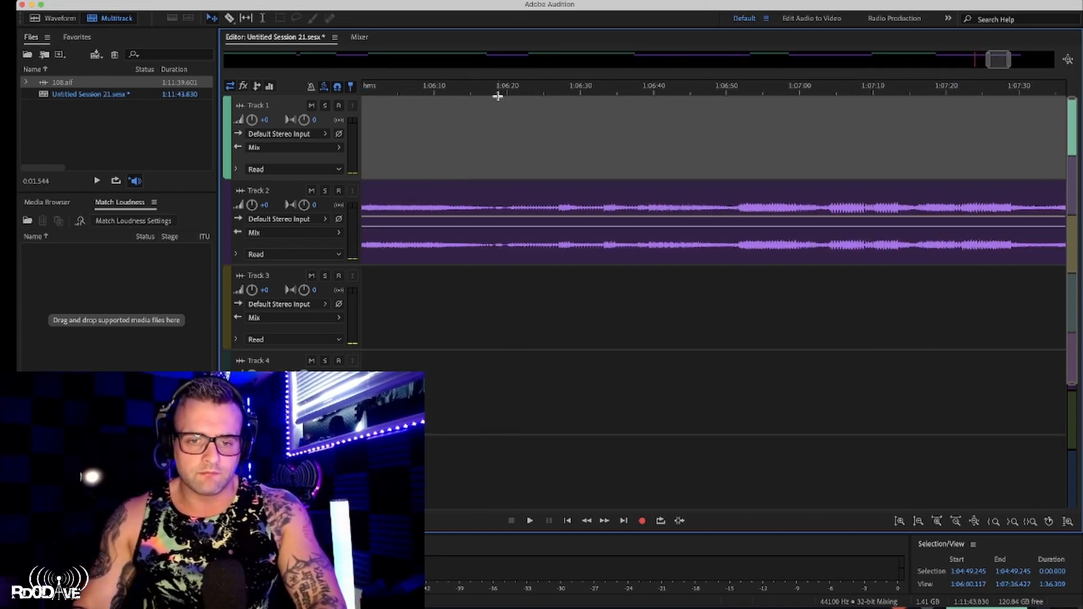
{"action": "left_click", "coordinate": [530, 521]}
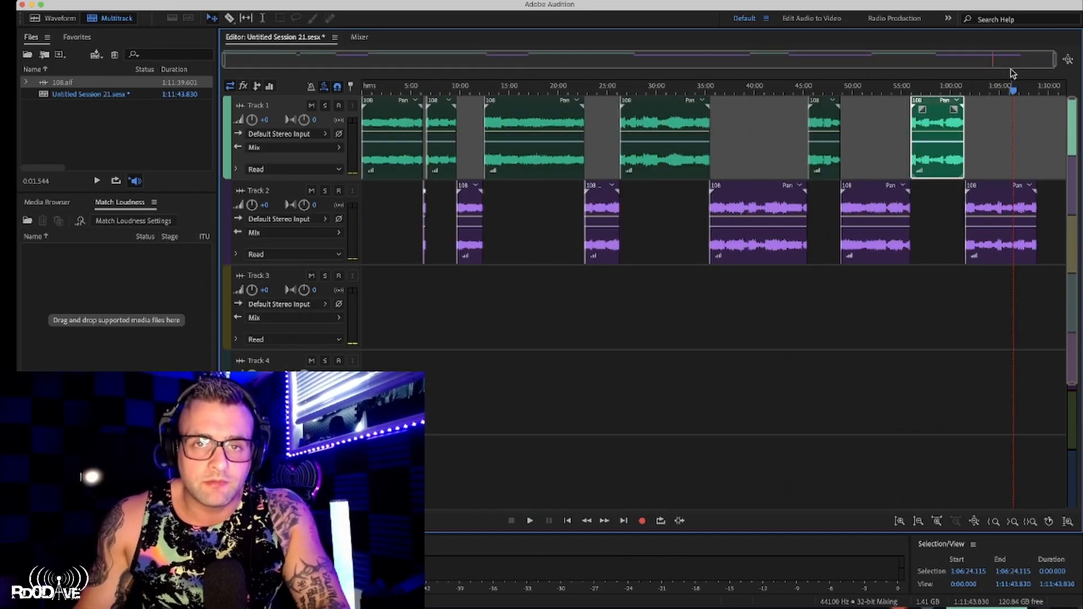
Export a multitrack mixdown of the entire session as 108.mp3 in MP3 format
{"action": "left_click", "coordinate": [365, 91]}
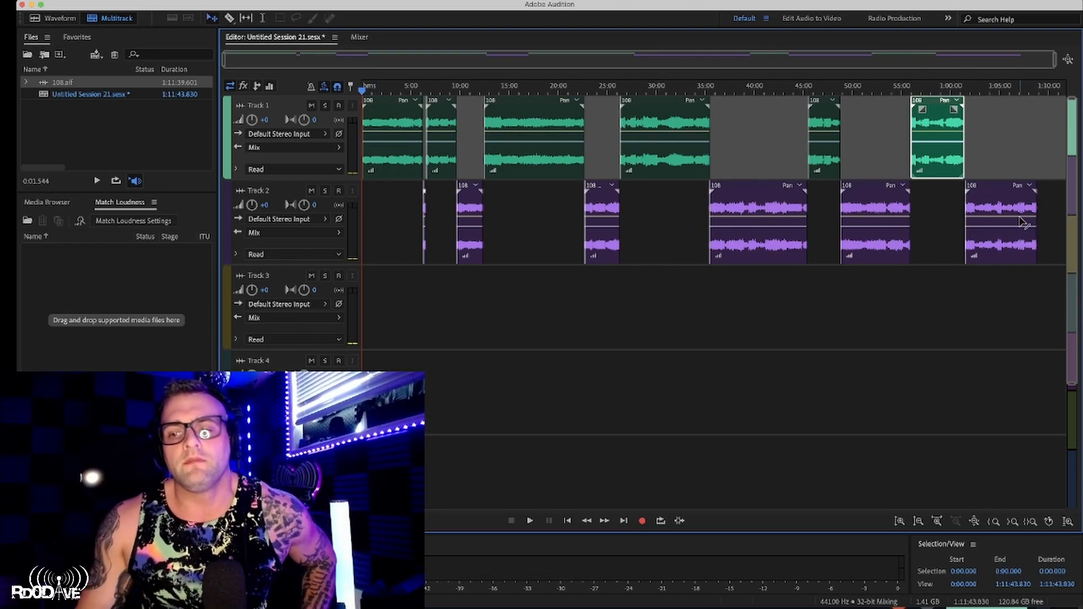
{"action": "left_click", "coordinate": [32, 7]}
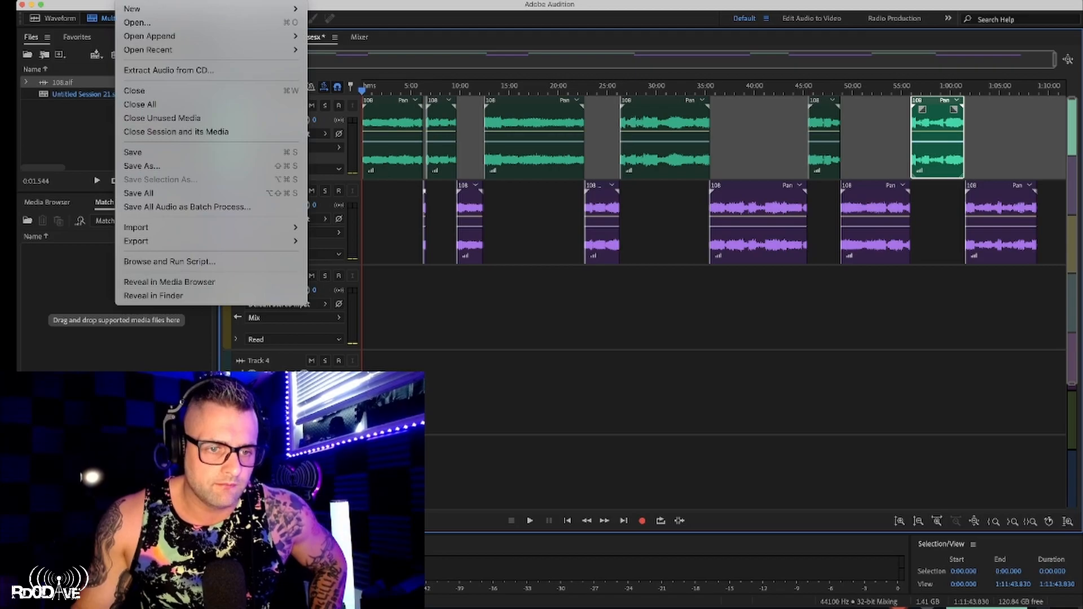
{"action": "mouse_move", "coordinate": [137, 242]}
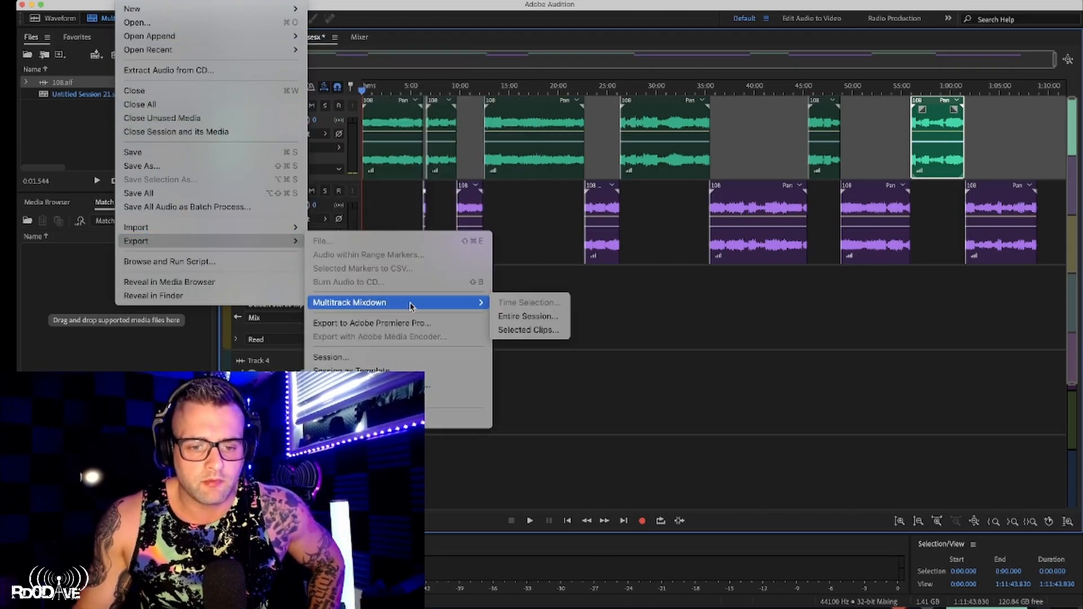
{"action": "mouse_move", "coordinate": [528, 316]}
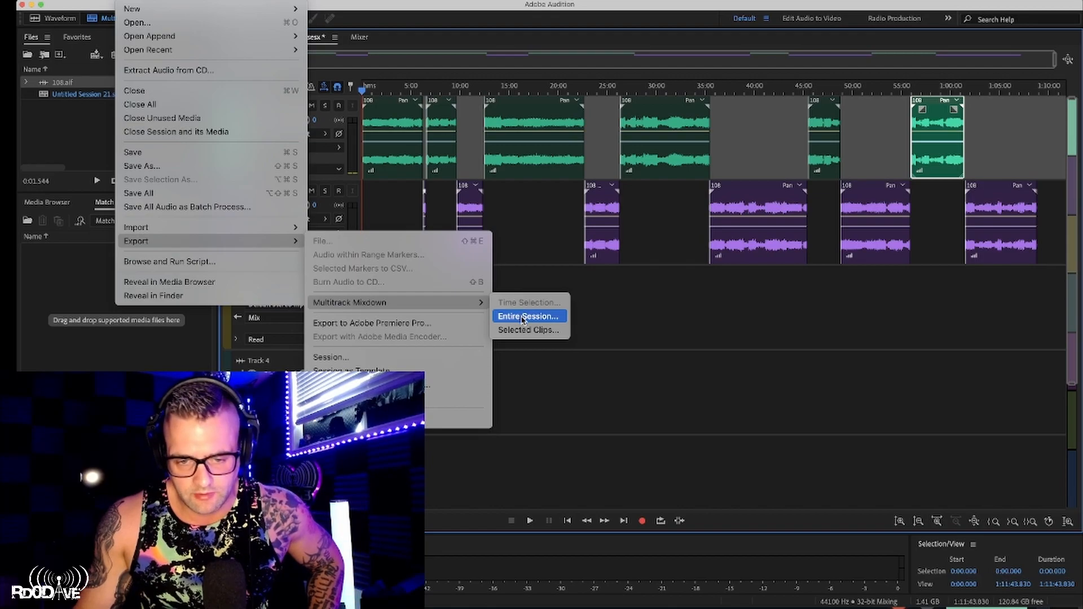
{"action": "left_click", "coordinate": [528, 316]}
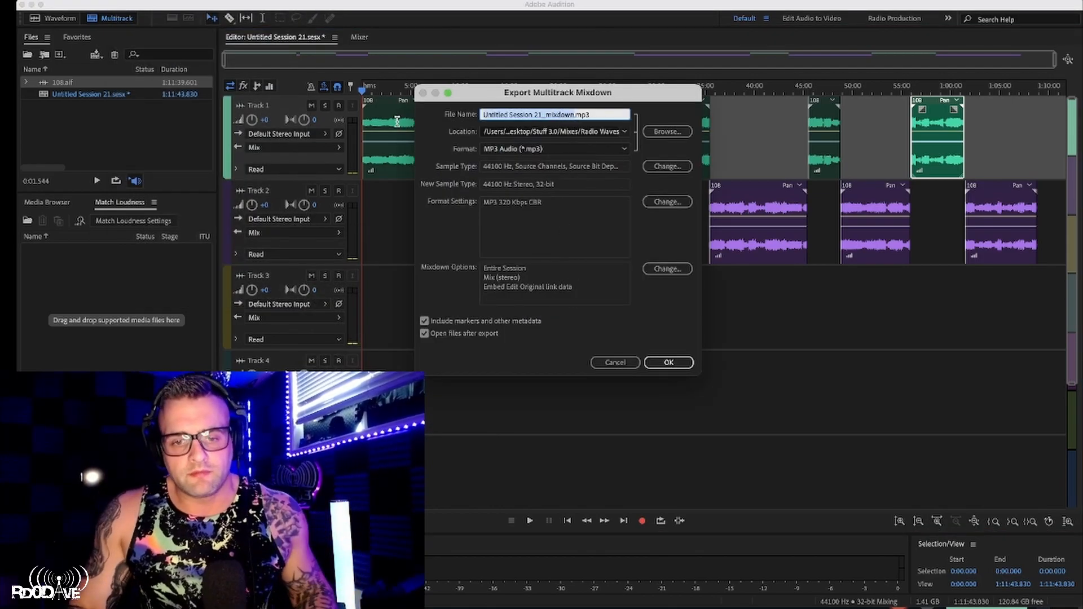
{"action": "type", "text": "108.mp3"}
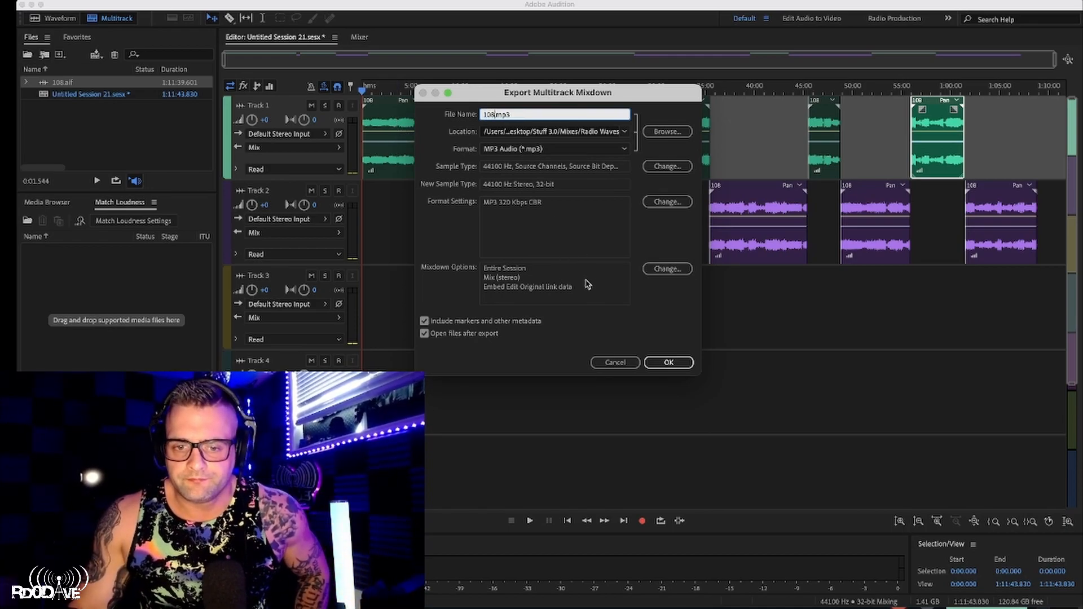
{"action": "left_click", "coordinate": [667, 362]}
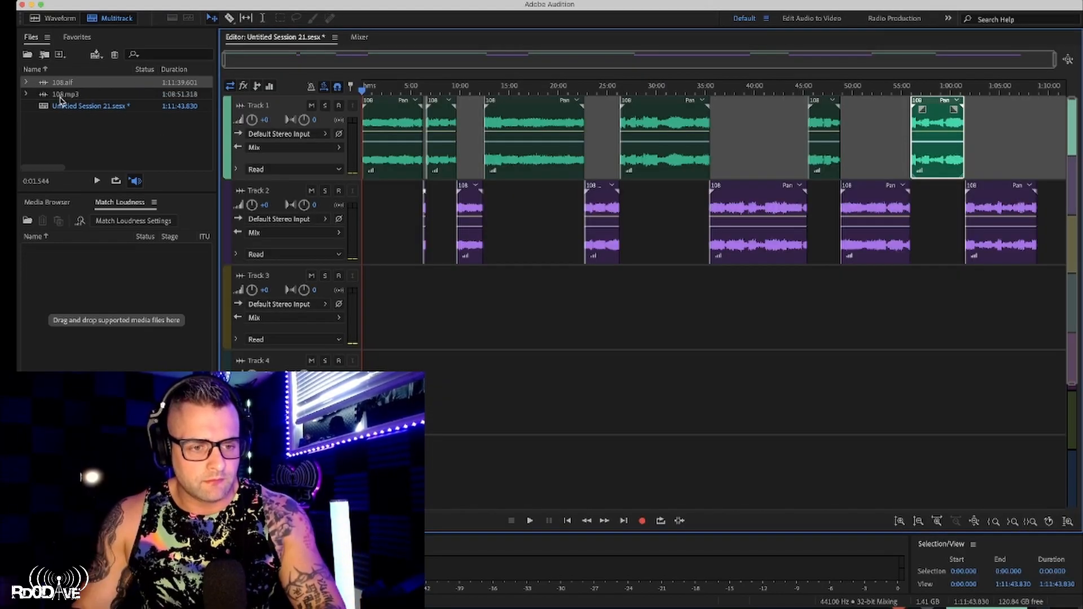
Open the exported 108.mp3 from the Files panel in the waveform editor
{"action": "double_click", "coordinate": [65, 94]}
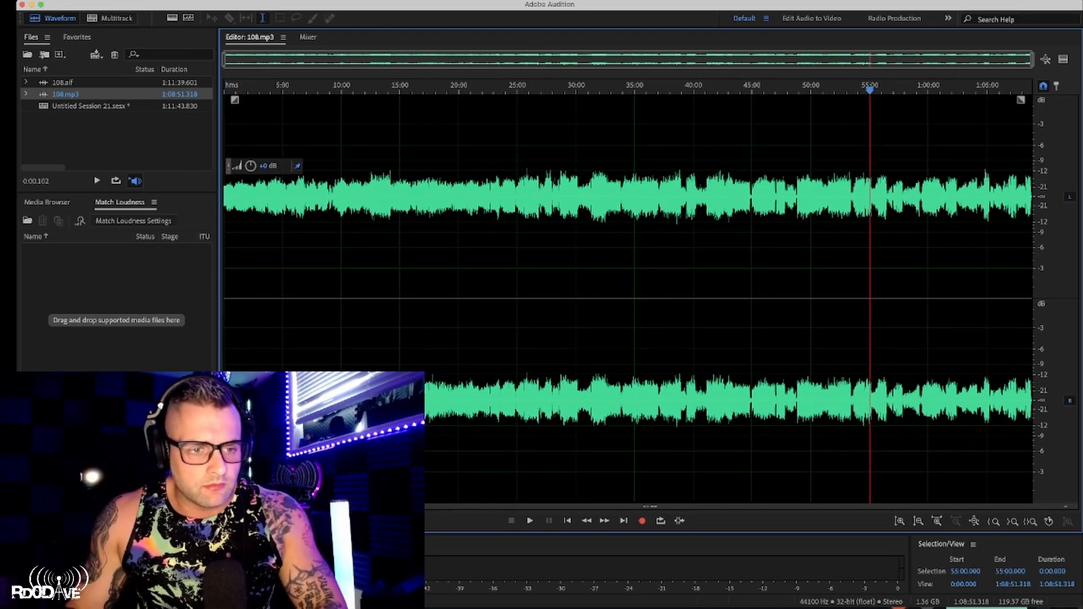
{"action": "left_click", "coordinate": [35, 8]}
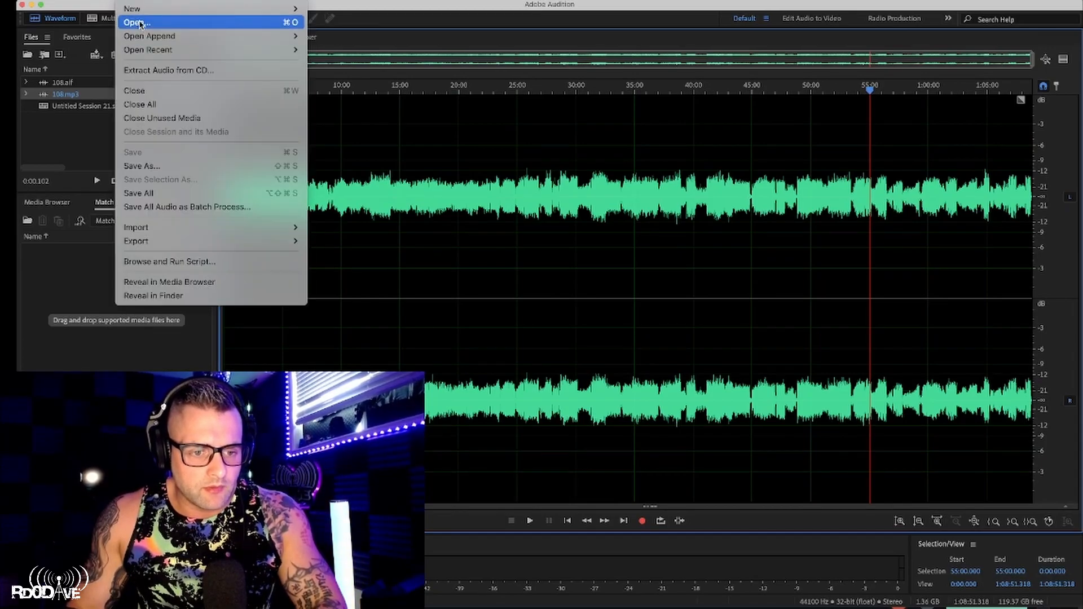
{"action": "mouse_move", "coordinate": [147, 49]}
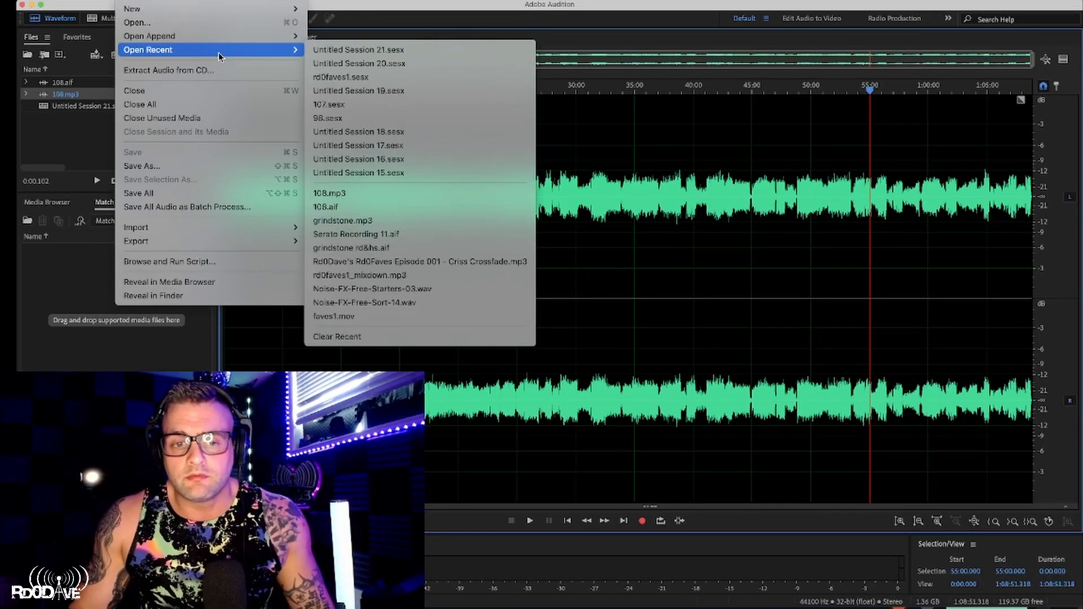
{"action": "mouse_move", "coordinate": [387, 131]}
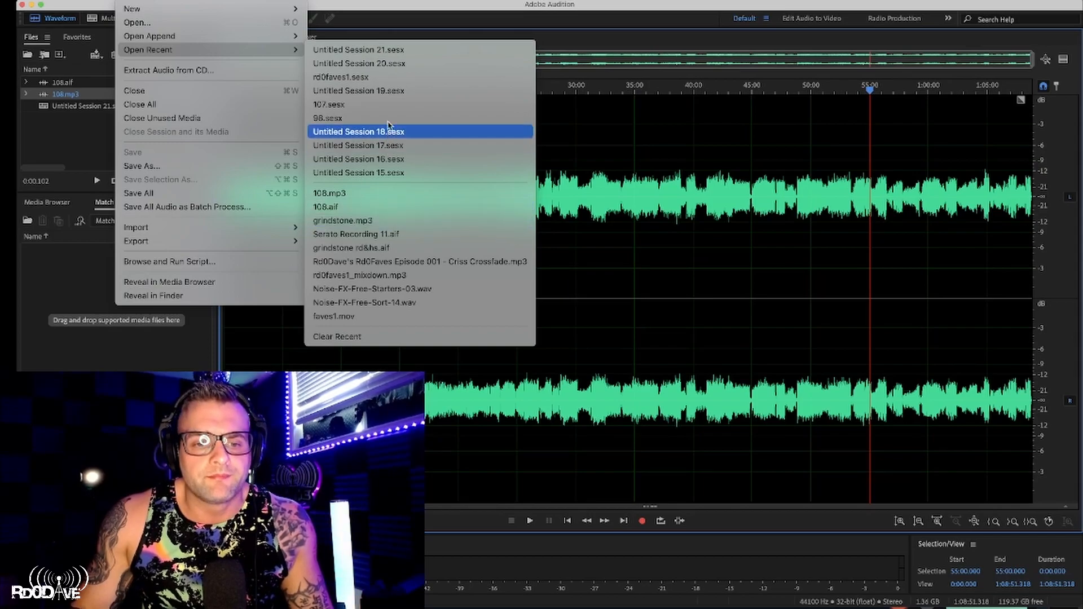
{"action": "left_click", "coordinate": [327, 117]}
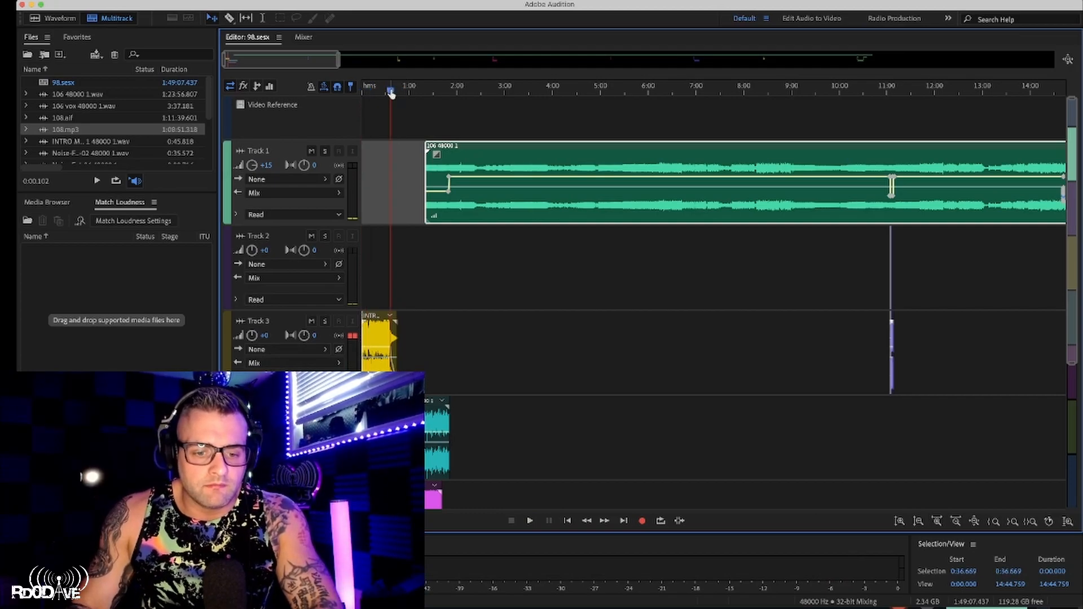
{"action": "left_click", "coordinate": [529, 521]}
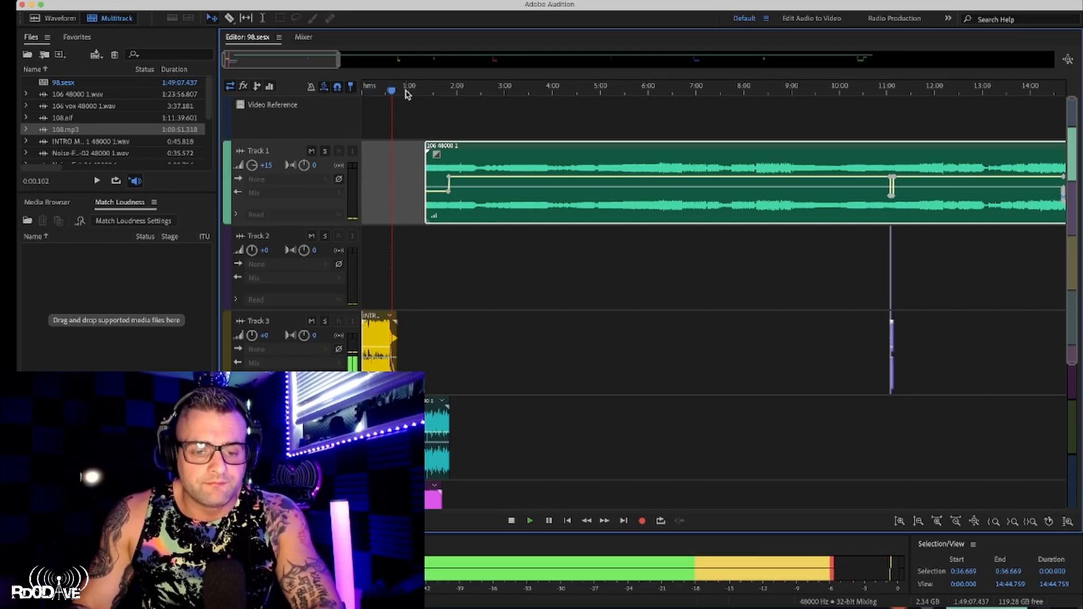
{"action": "left_click", "coordinate": [429, 91]}
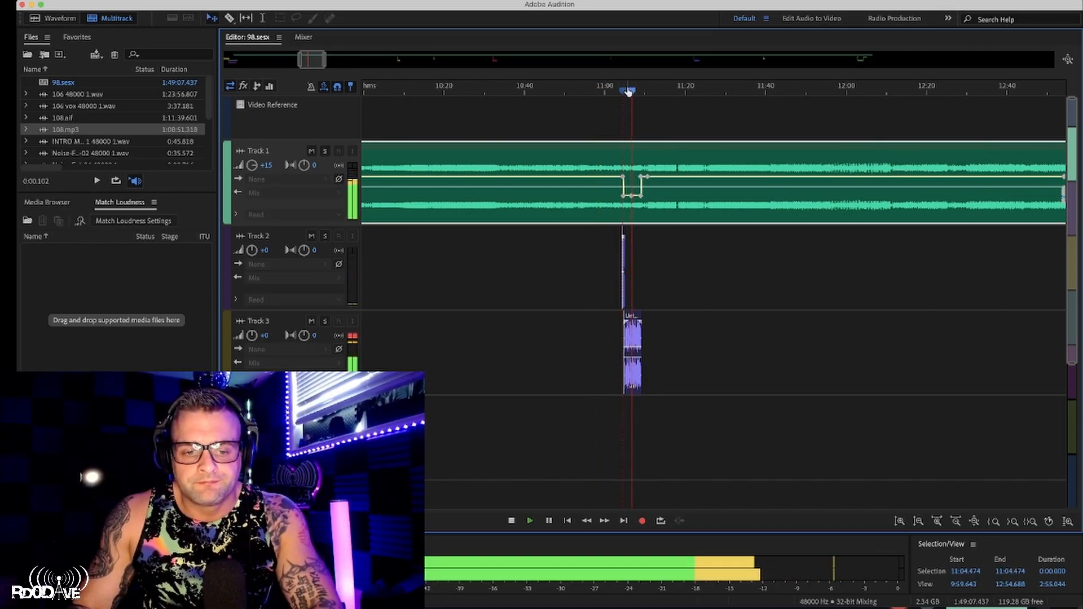
{"action": "right_click", "coordinate": [626, 90]}
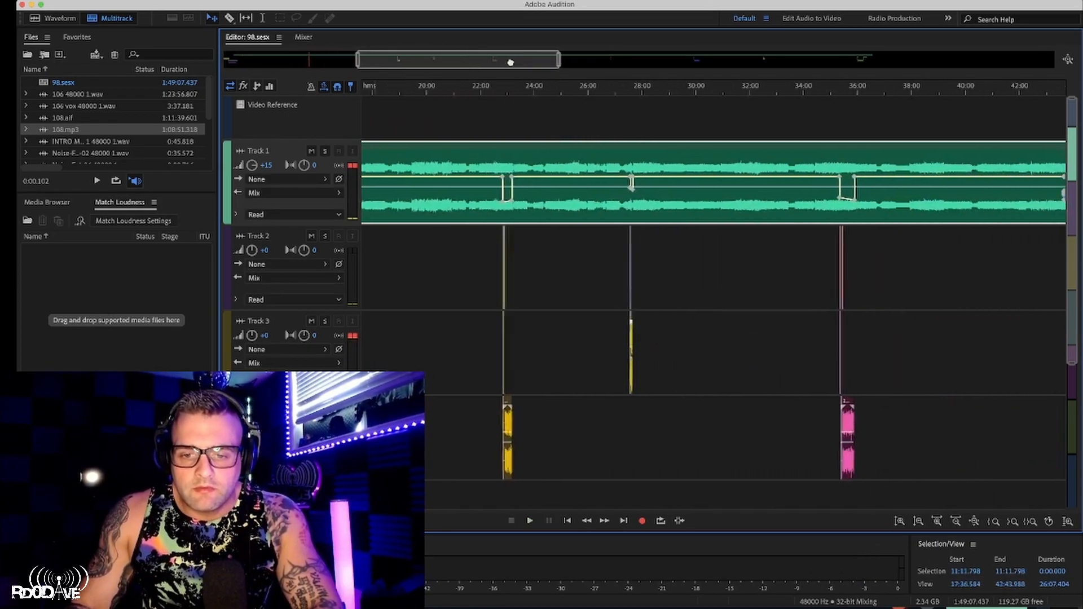
{"action": "left_click_drag", "start_coordinate": [457, 60], "coordinate": [667, 60]}
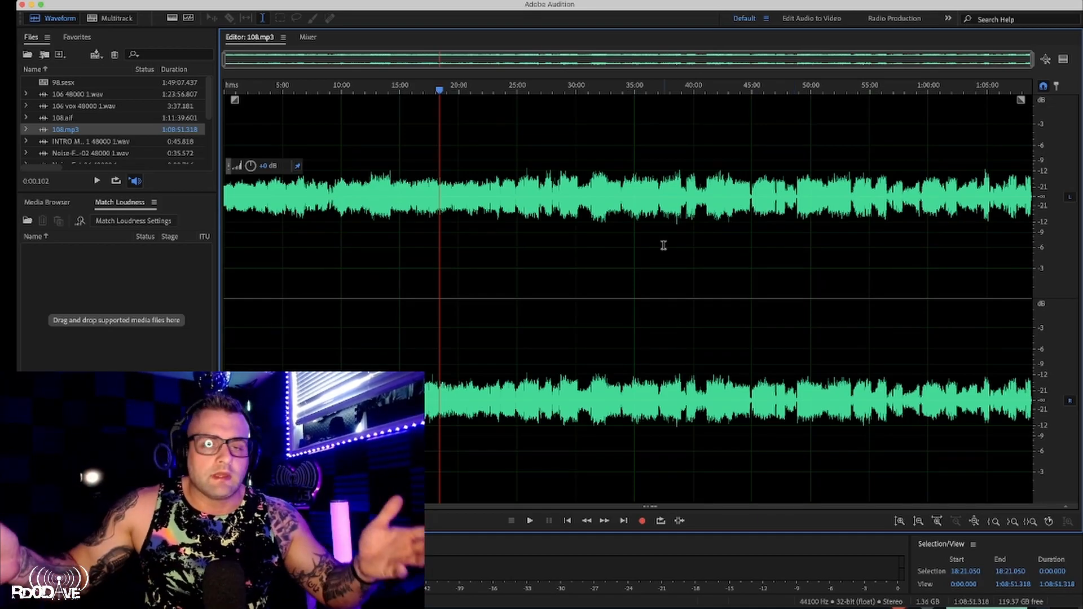
{"action": "mouse_move", "coordinate": [713, 210]}
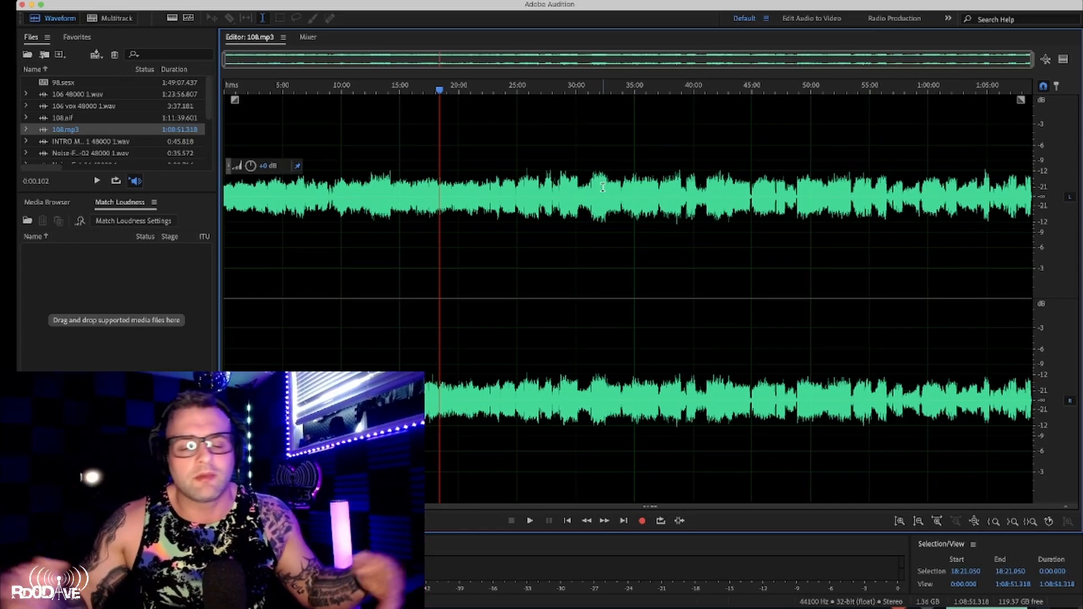
{"action": "mouse_move", "coordinate": [494, 95]}
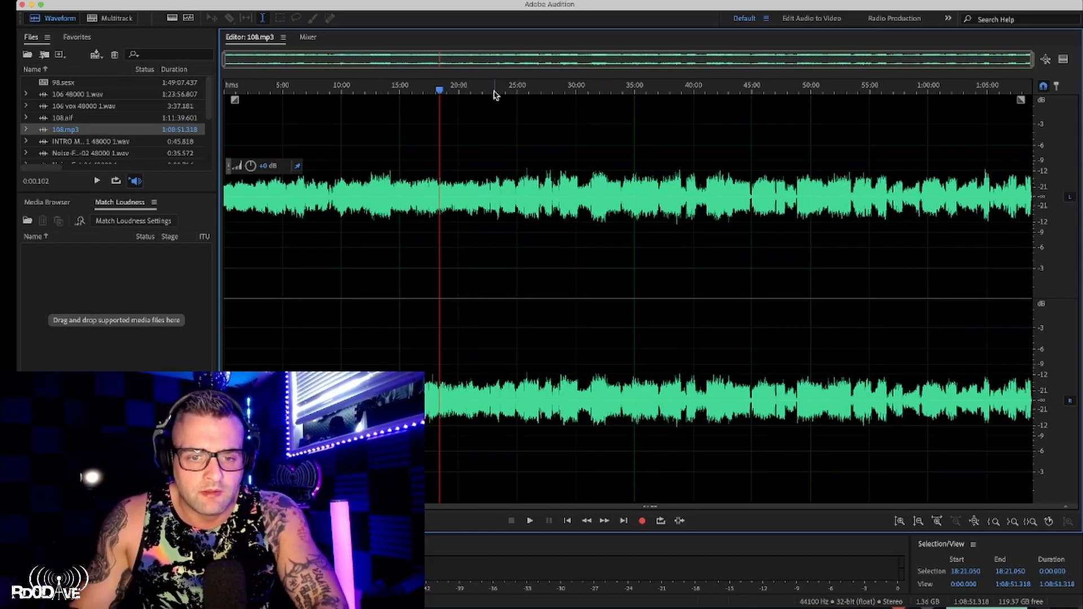
Set the playback position in 108.mp3 near the 18-minute mark
{"action": "left_click", "coordinate": [530, 521]}
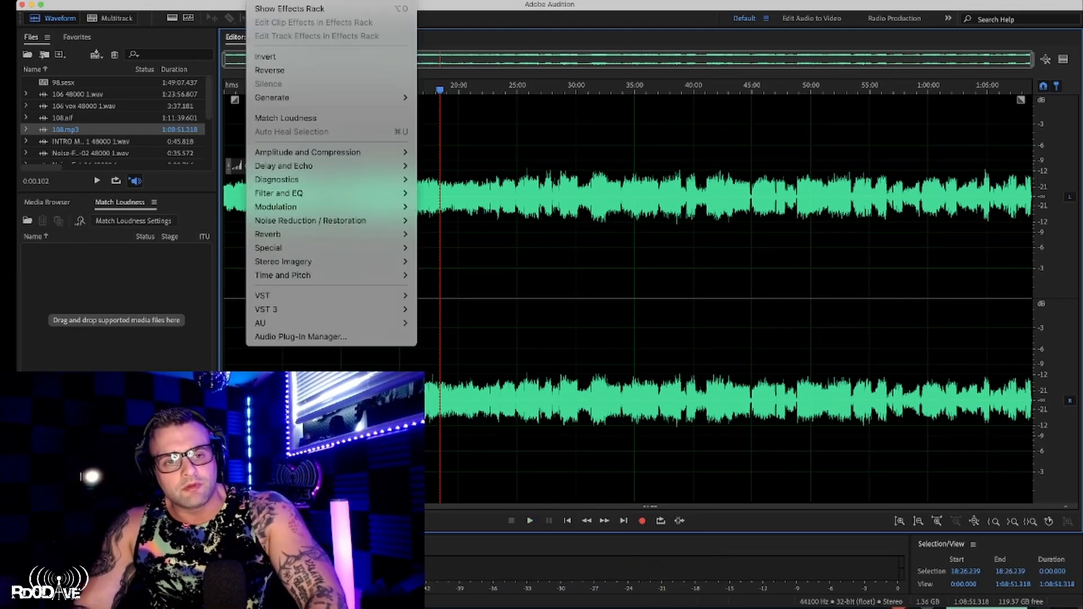
{"action": "mouse_move", "coordinate": [307, 152]}
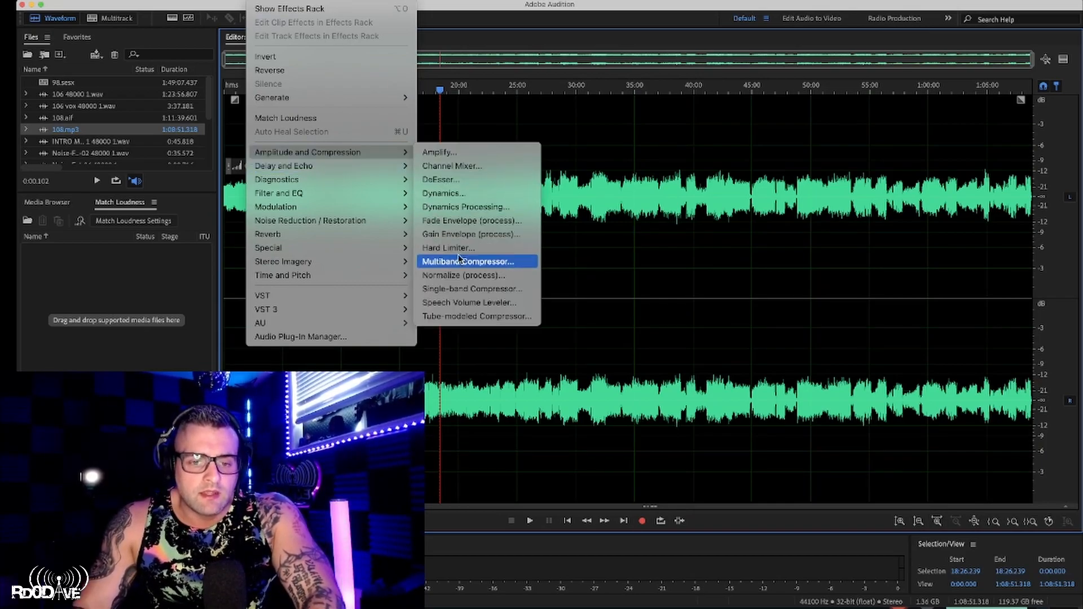
Apply the Hard Limiter with Custom preset: -0.1 dB ceiling, 15.6 dB boost, 7 ms, 100 ms
{"action": "left_click", "coordinate": [448, 247]}
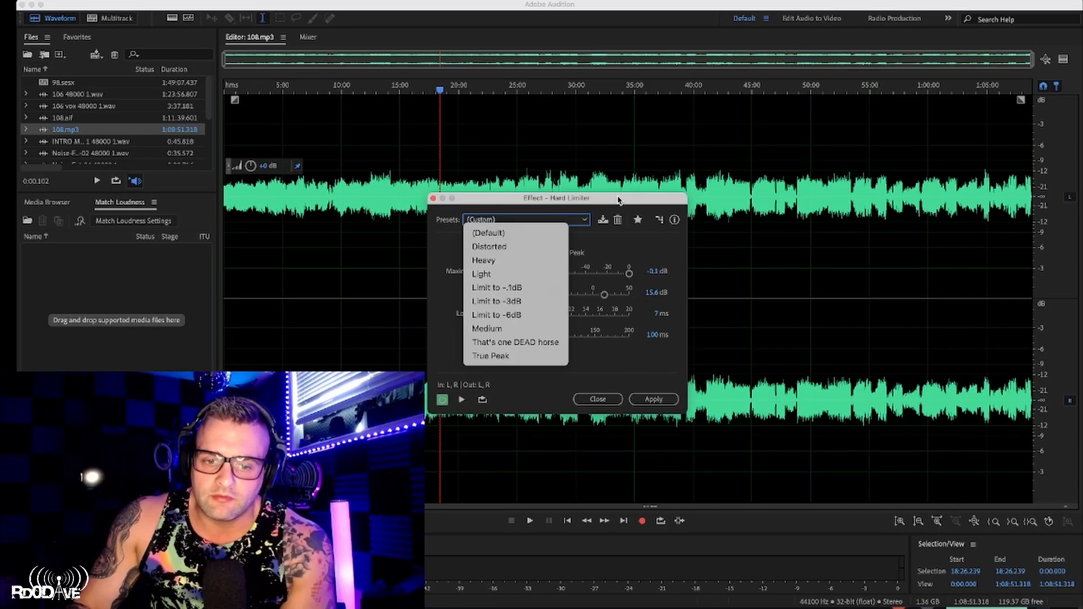
{"action": "left_click", "coordinate": [525, 220]}
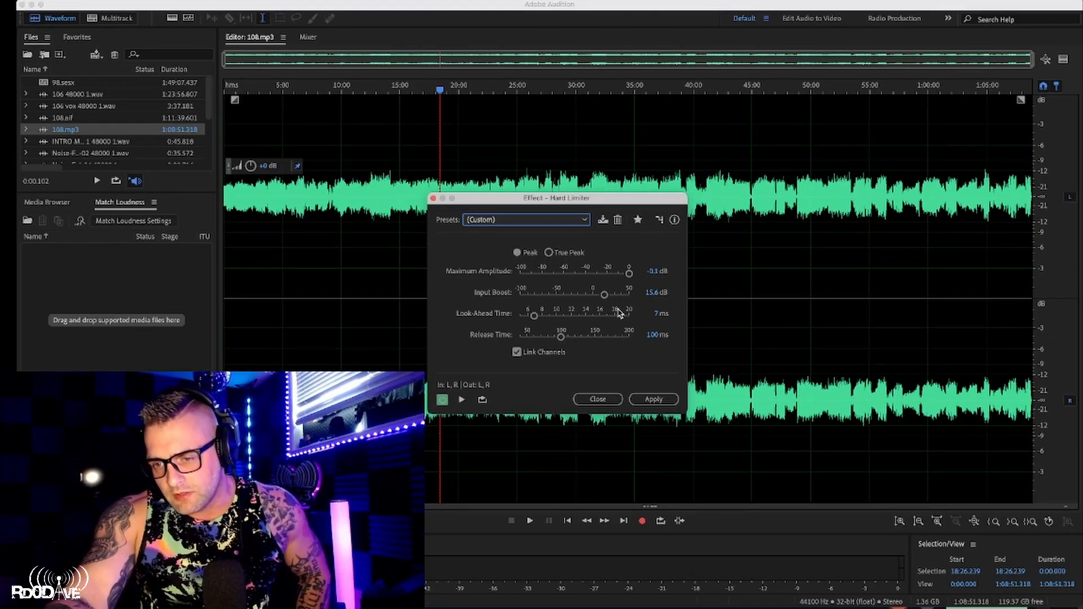
{"action": "mouse_move", "coordinate": [616, 332]}
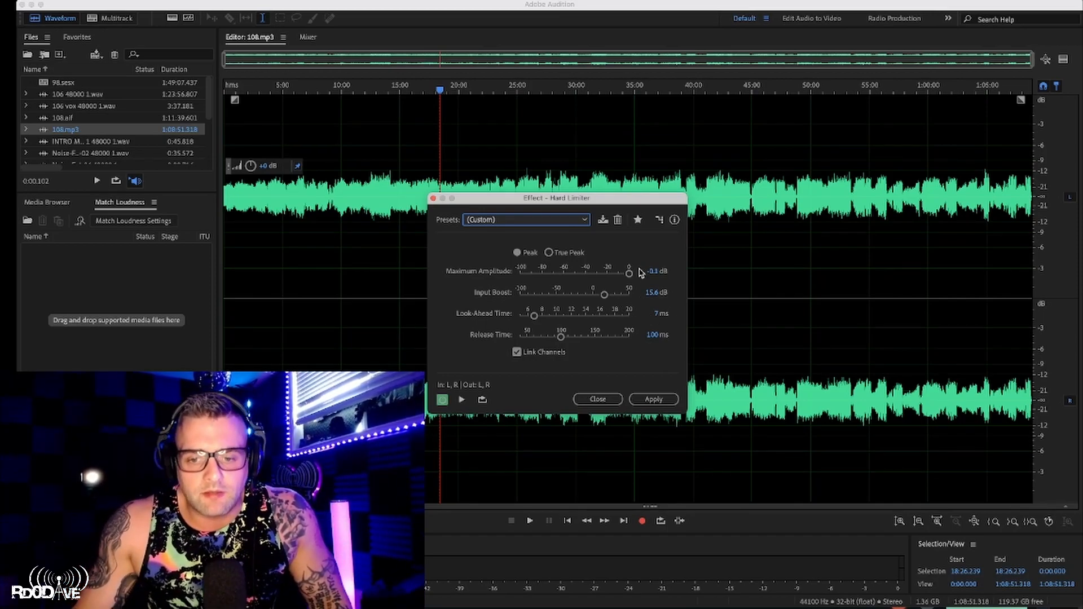
{"action": "mouse_move", "coordinate": [527, 327]}
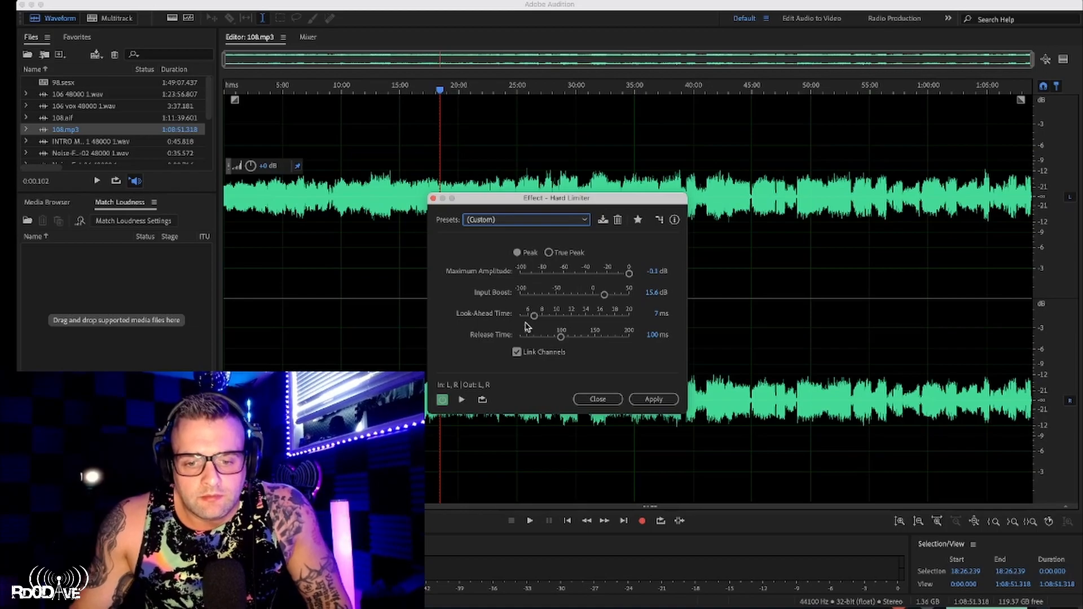
{"action": "mouse_move", "coordinate": [498, 343]}
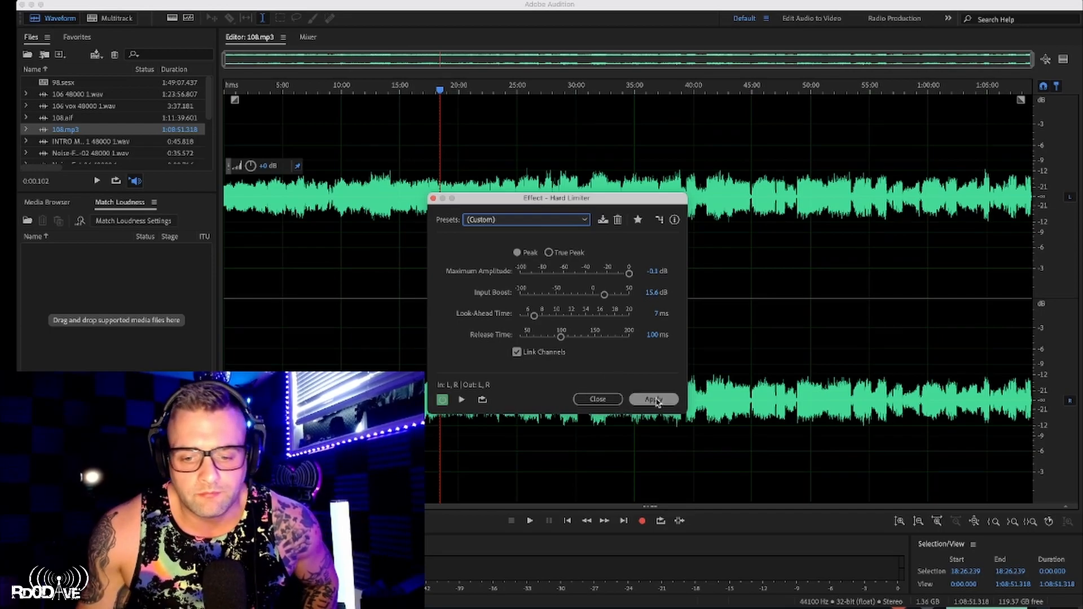
{"action": "left_click", "coordinate": [652, 399]}
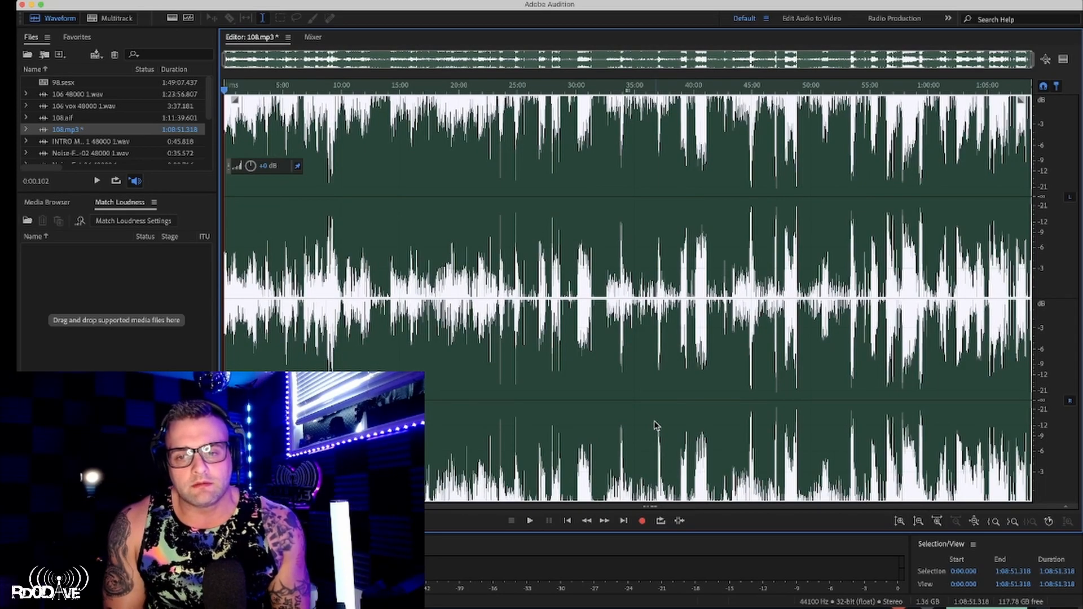
{"action": "left_click", "coordinate": [535, 90]}
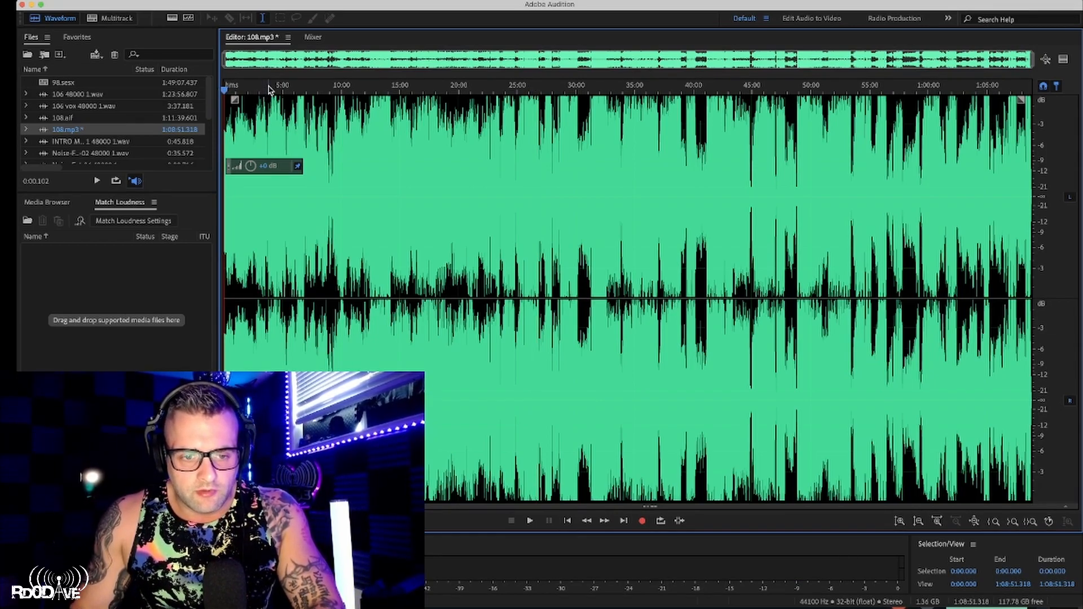
{"action": "left_click", "coordinate": [530, 521]}
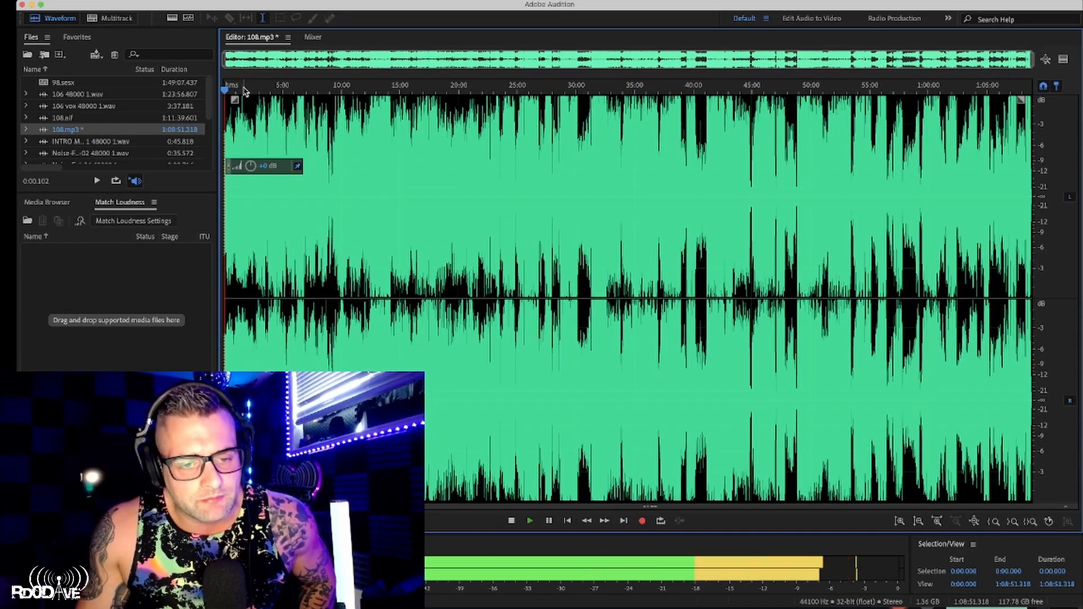
{"action": "left_click", "coordinate": [247, 89]}
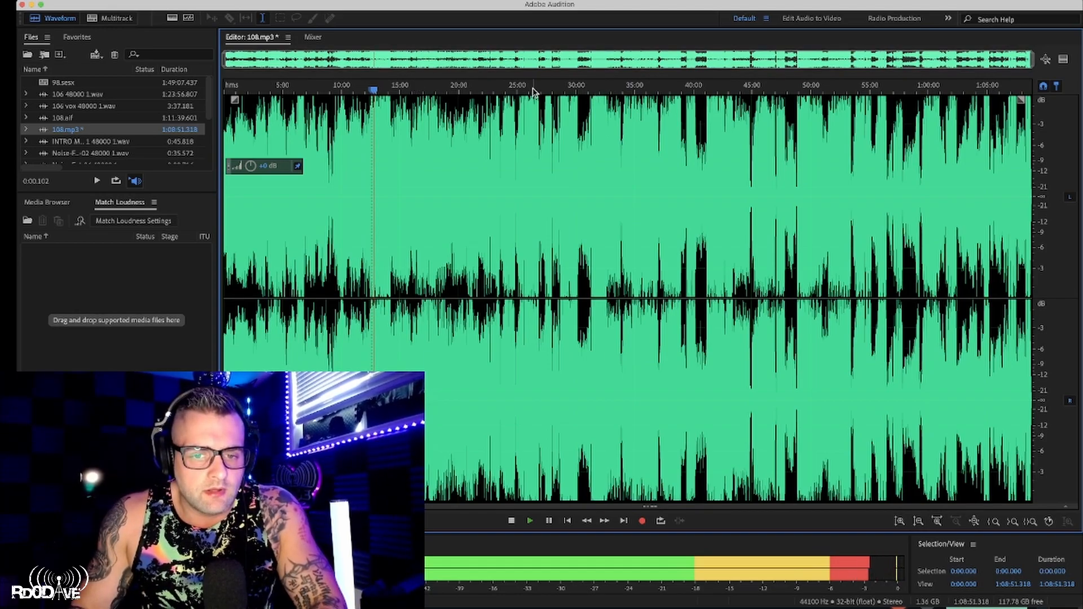
{"action": "left_click", "coordinate": [528, 90]}
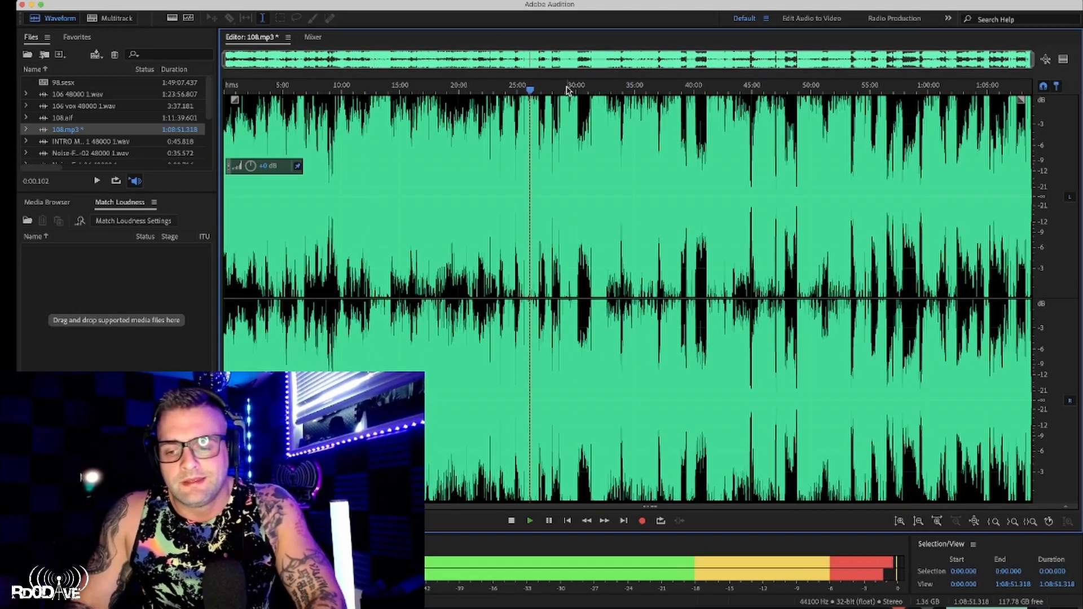
{"action": "left_click", "coordinate": [566, 90]}
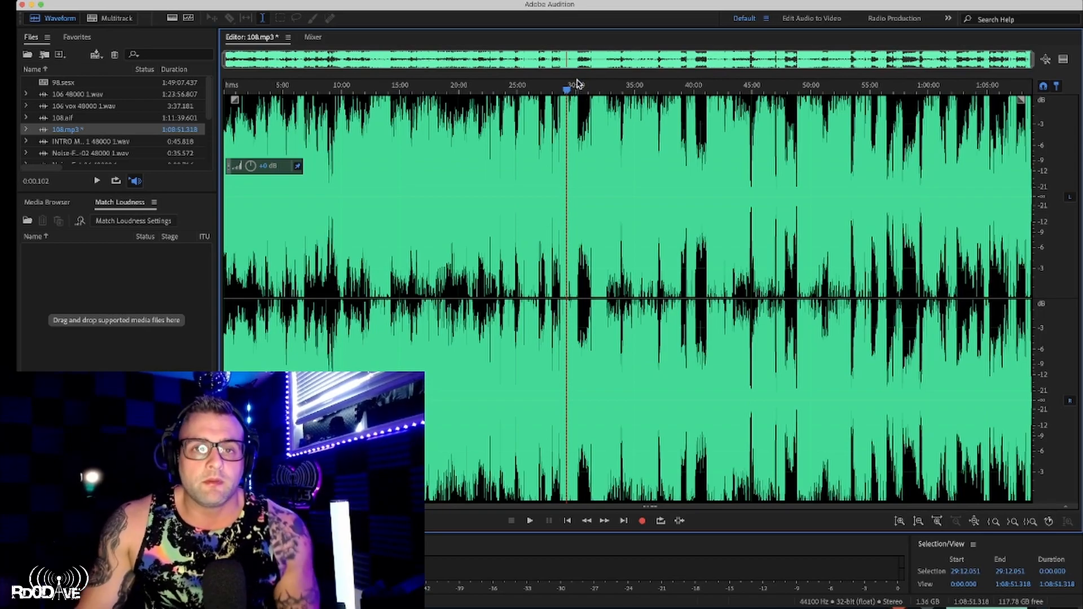
{"action": "mouse_move", "coordinate": [583, 44]}
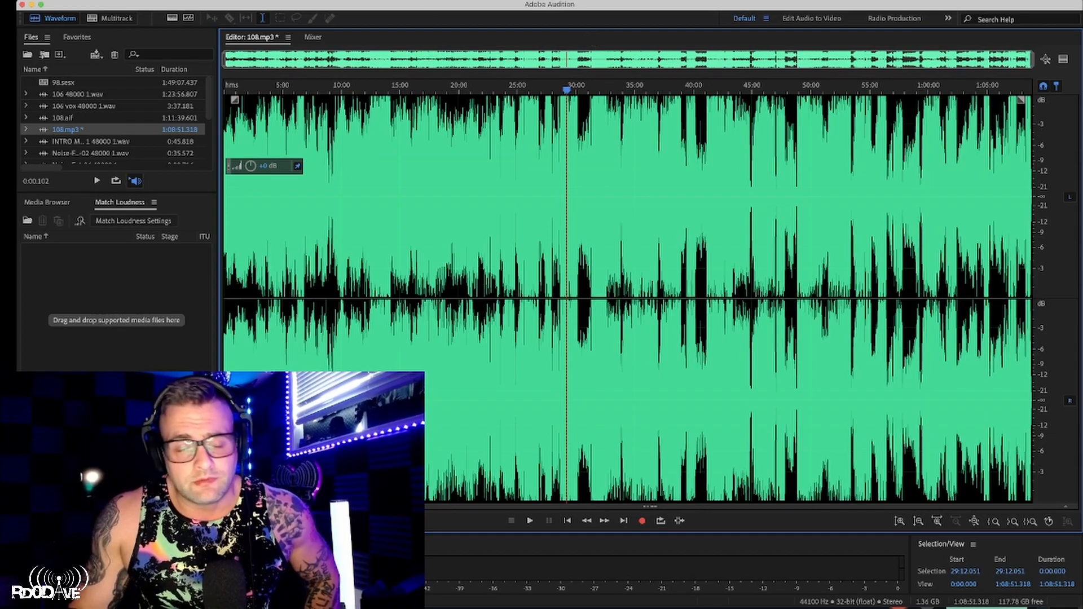
{"action": "left_click", "coordinate": [35, 8]}
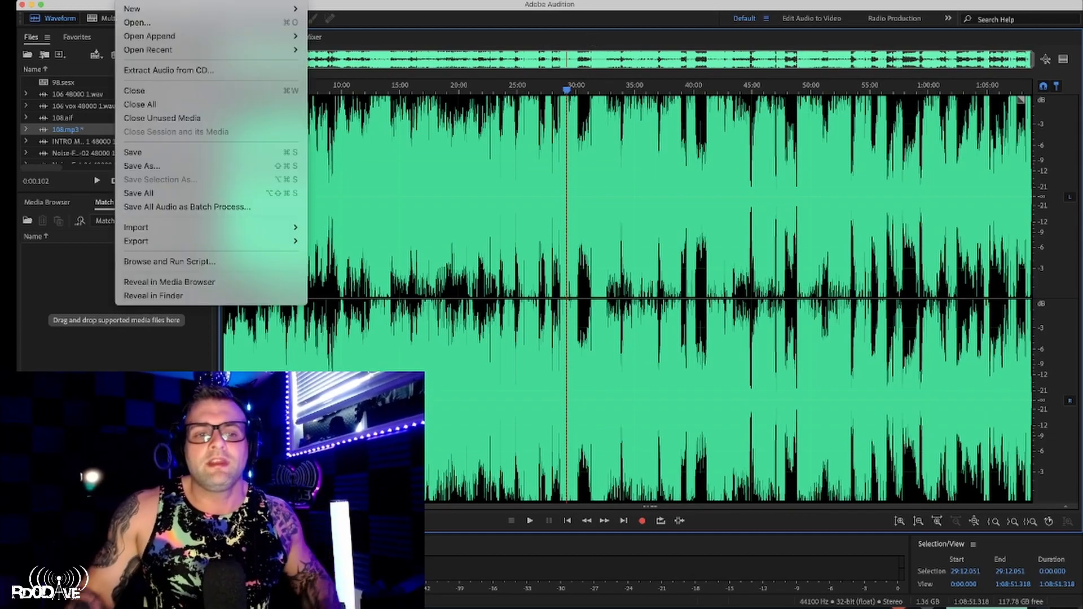
{"action": "mouse_move", "coordinate": [132, 8]}
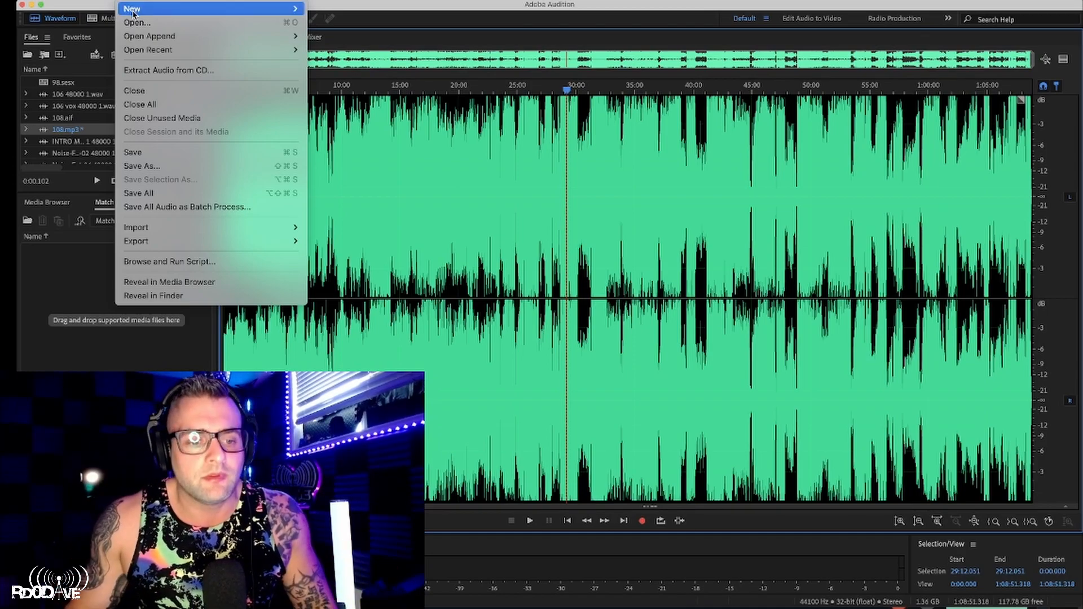
{"action": "mouse_move", "coordinate": [157, 170]}
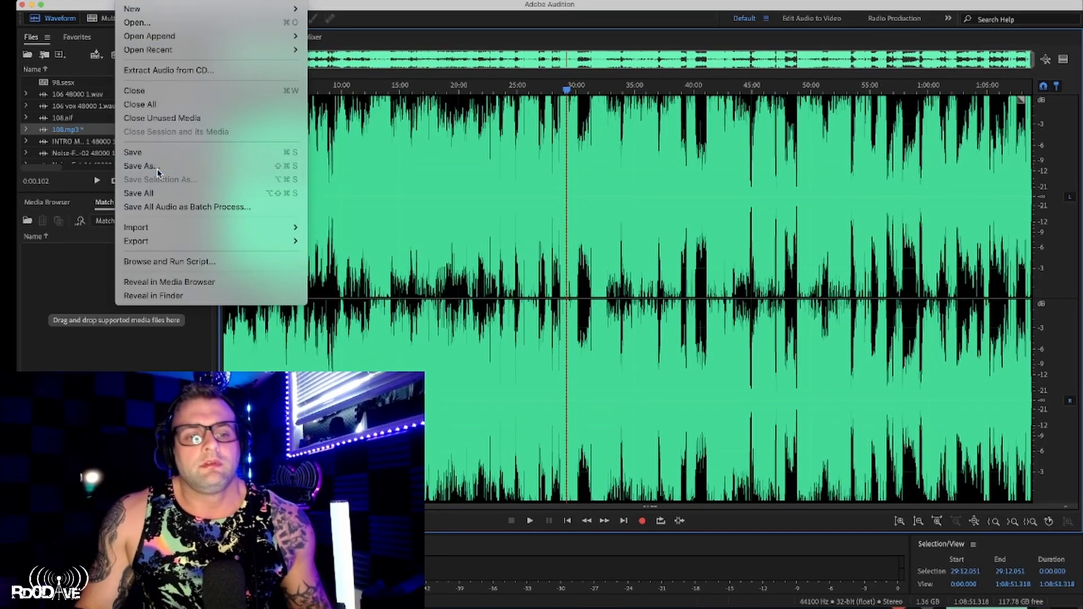
Save the limited mix as 108.mp3, MP3 Audio at 320 Kbps CBR
{"action": "left_click", "coordinate": [140, 166]}
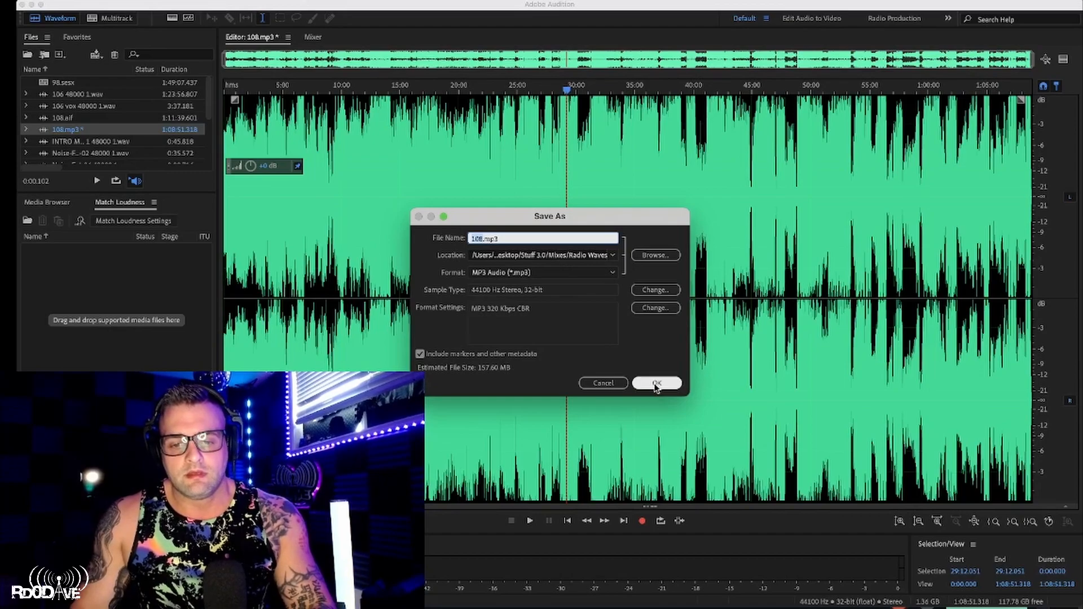
{"action": "left_click", "coordinate": [654, 384]}
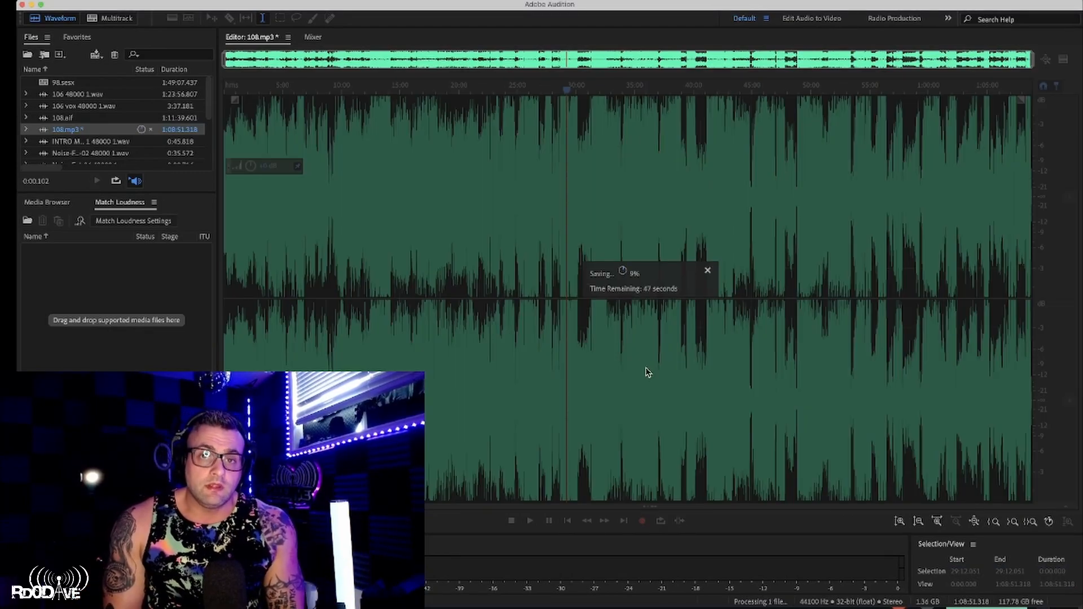